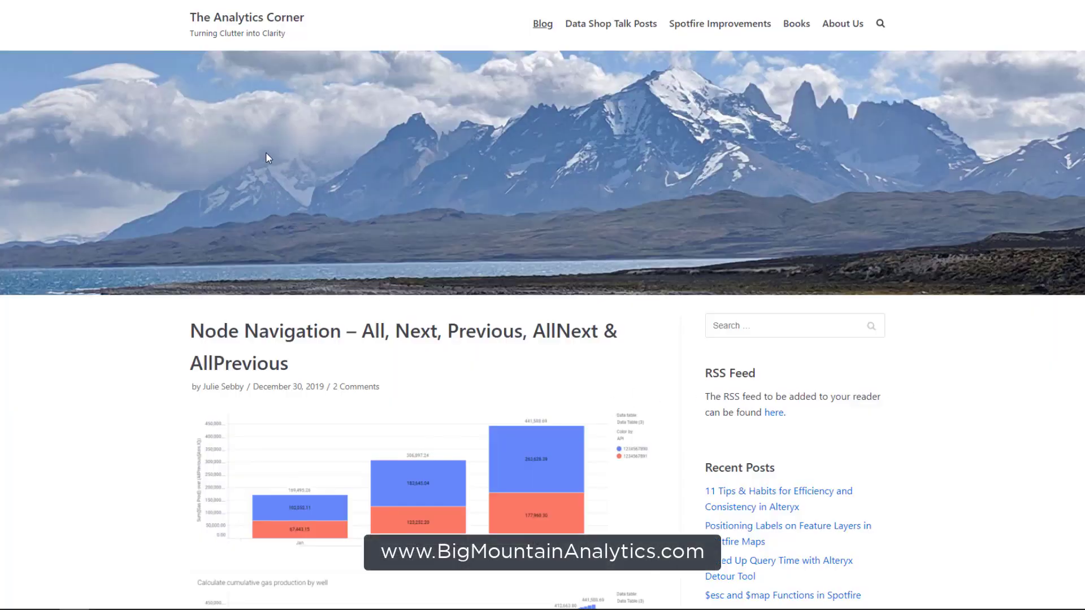
# Step: Add a bar chart of average cases and begin changing its category axis column
pyautogui.scroll(-3)
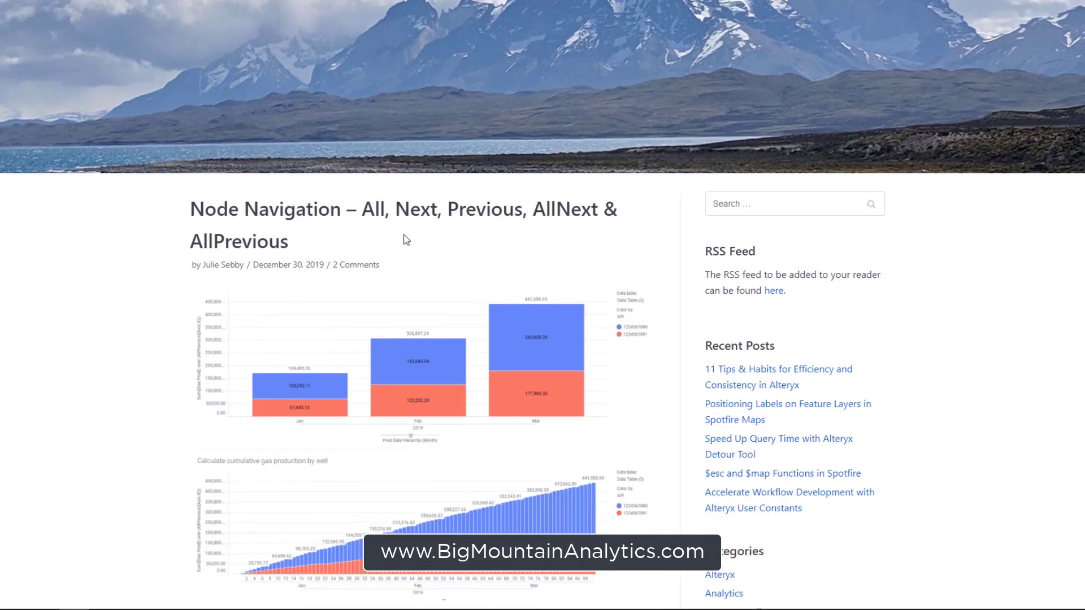
pyautogui.scroll(-3)
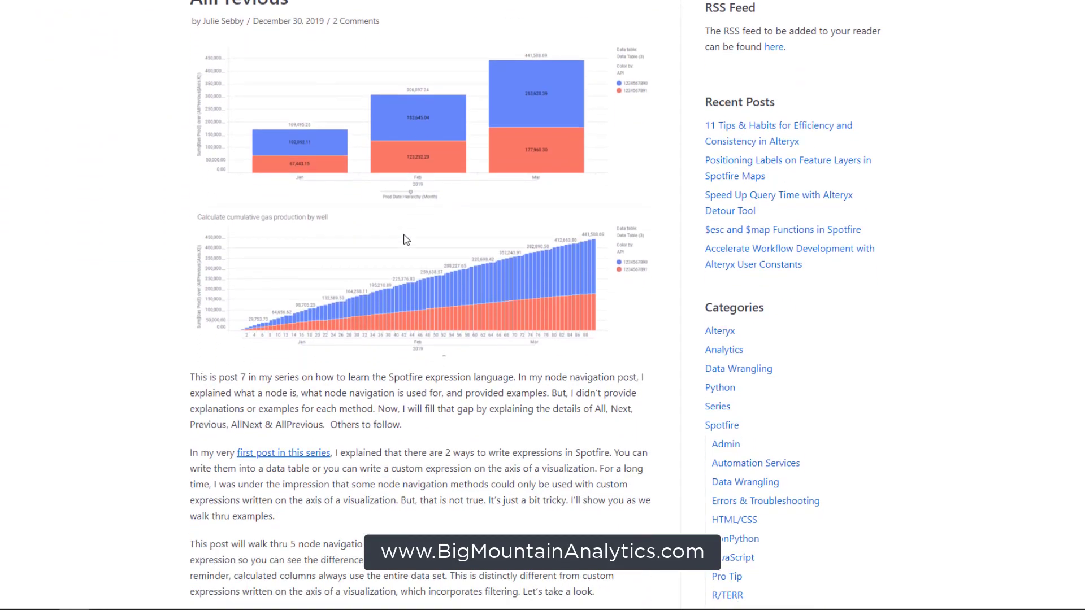
pyautogui.scroll(-3)
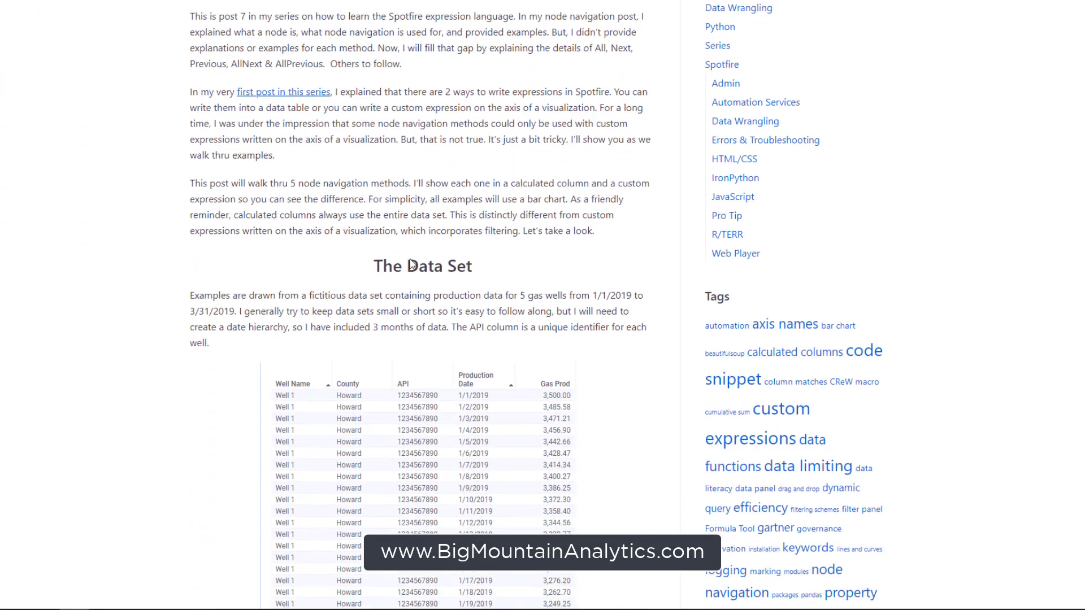
pyautogui.scroll(-3)
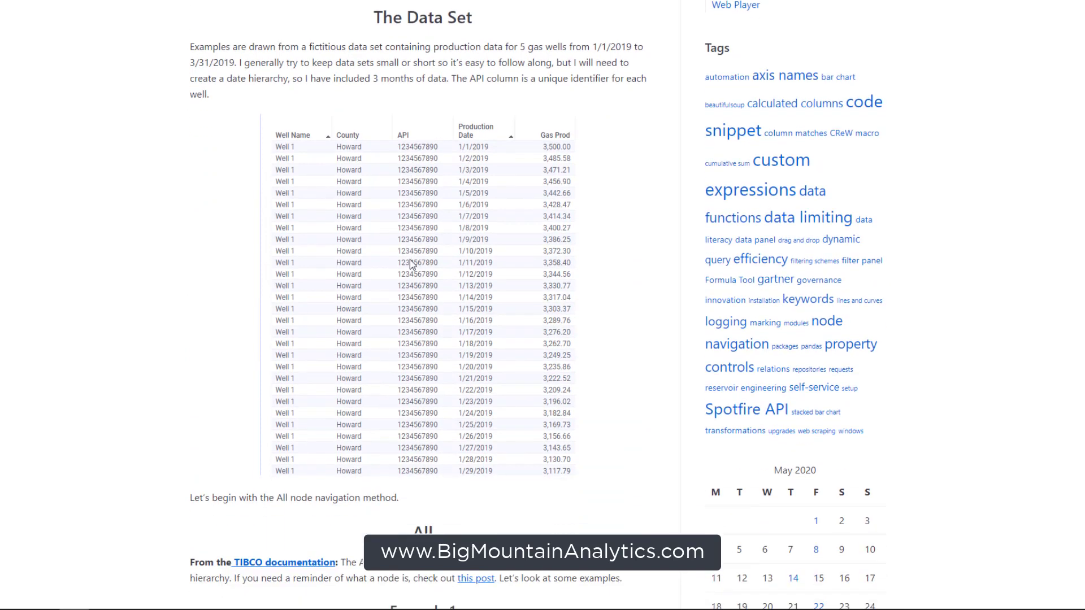
pyautogui.scroll(-3)
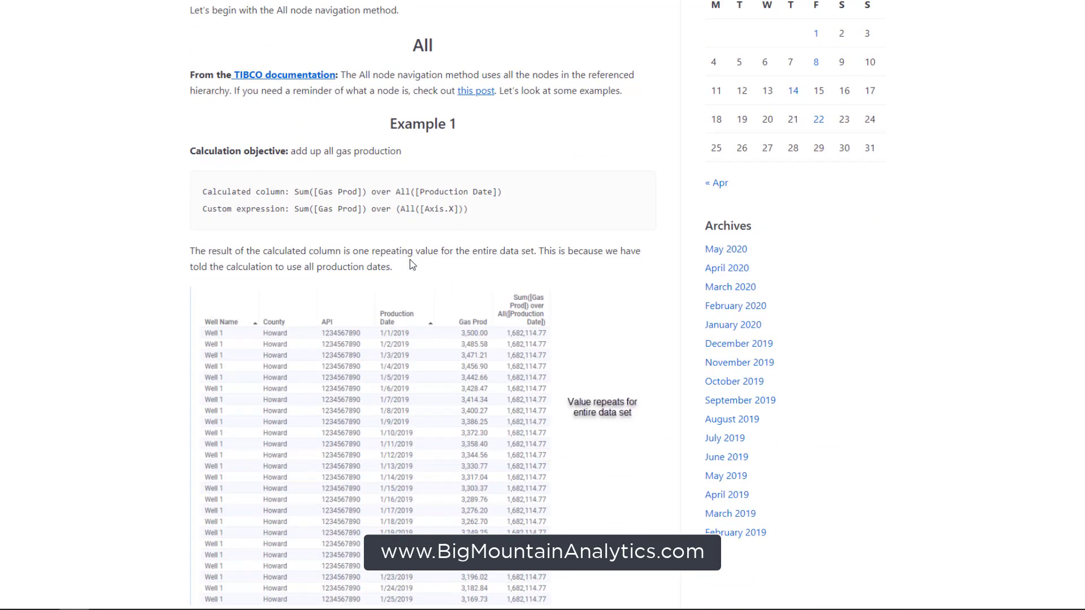
pyautogui.scroll(-3)
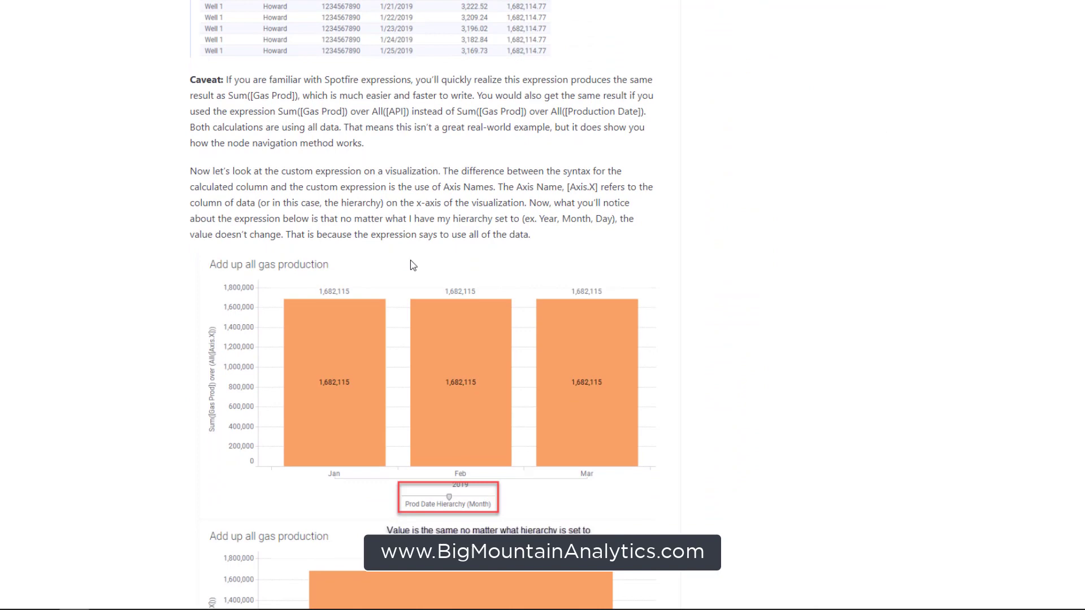
pyautogui.scroll(-3)
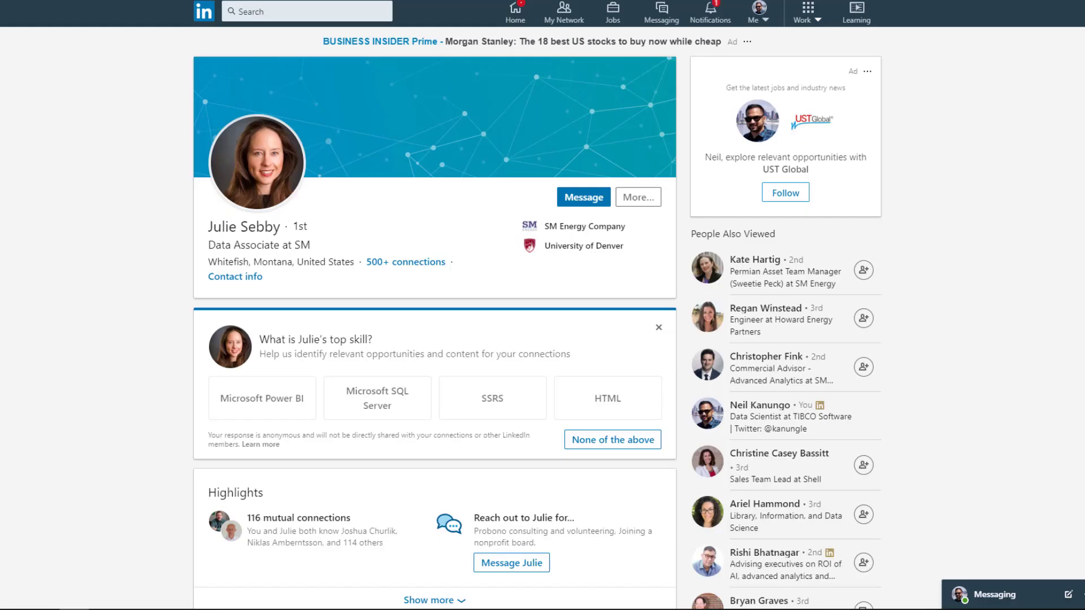
pyautogui.moveTo(540, 120)
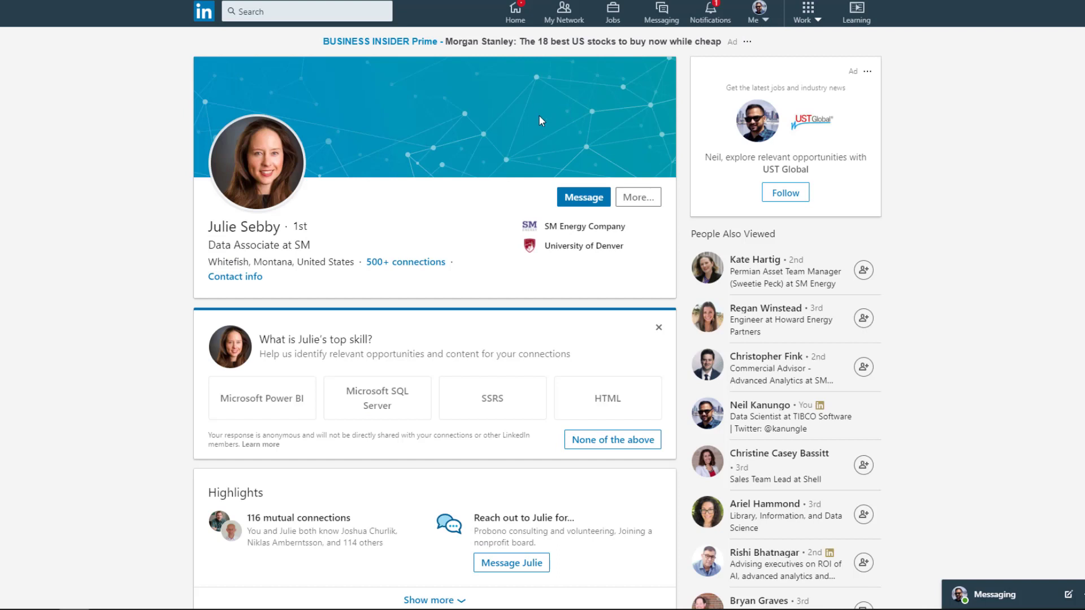
pyautogui.moveTo(530, 137)
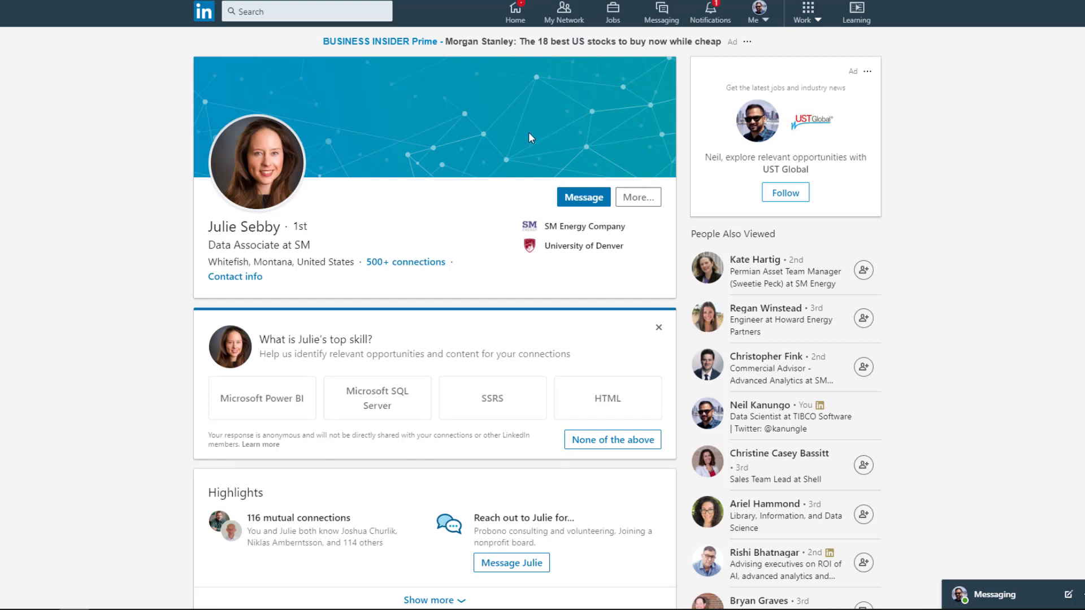
pyautogui.moveTo(528, 136)
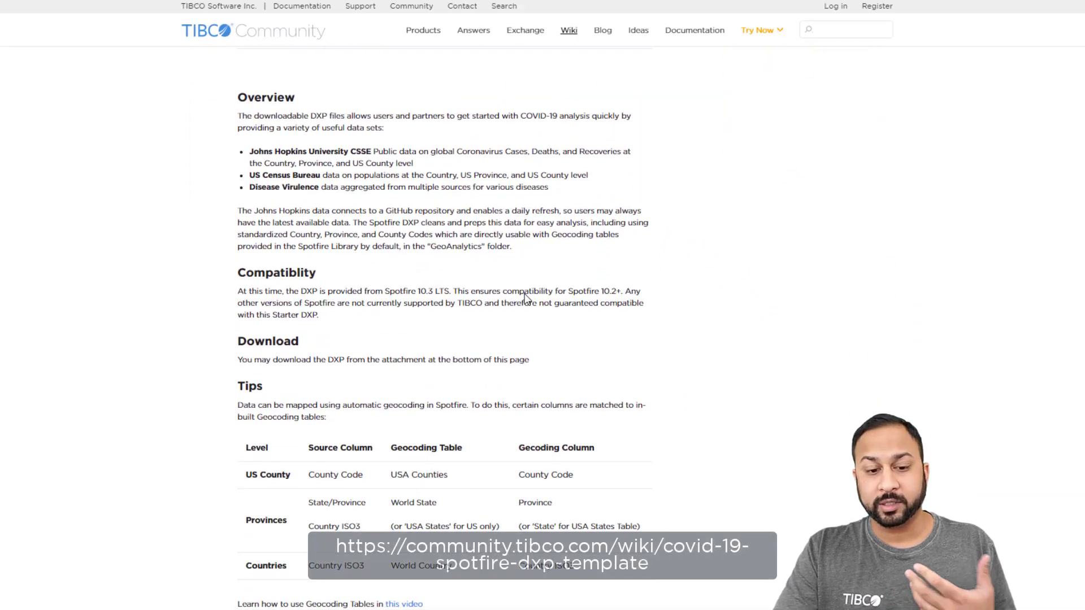
pyautogui.scroll(-3)
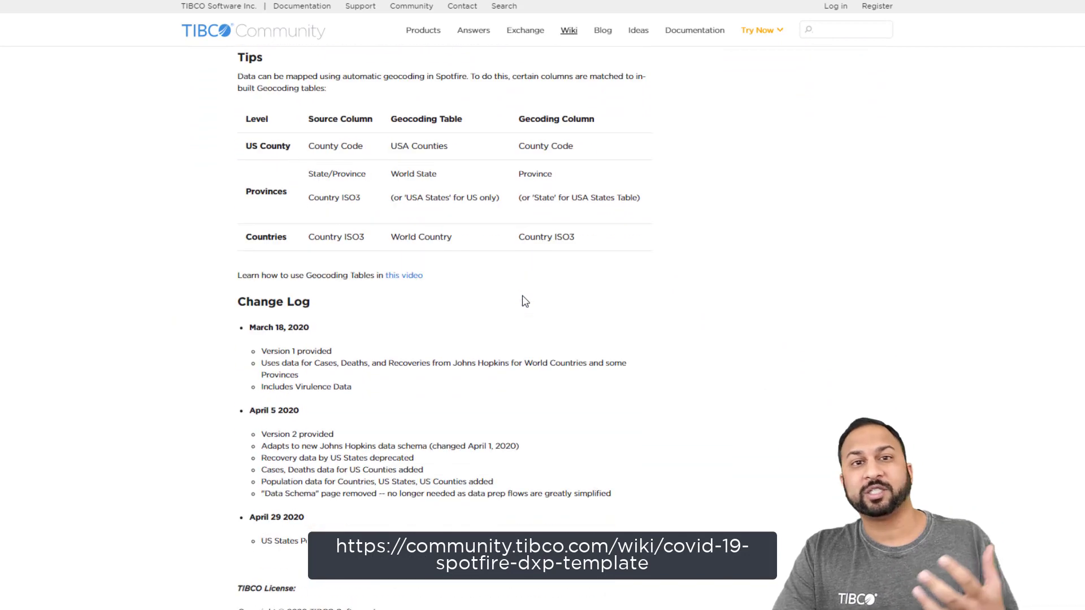
pyautogui.scroll(-3)
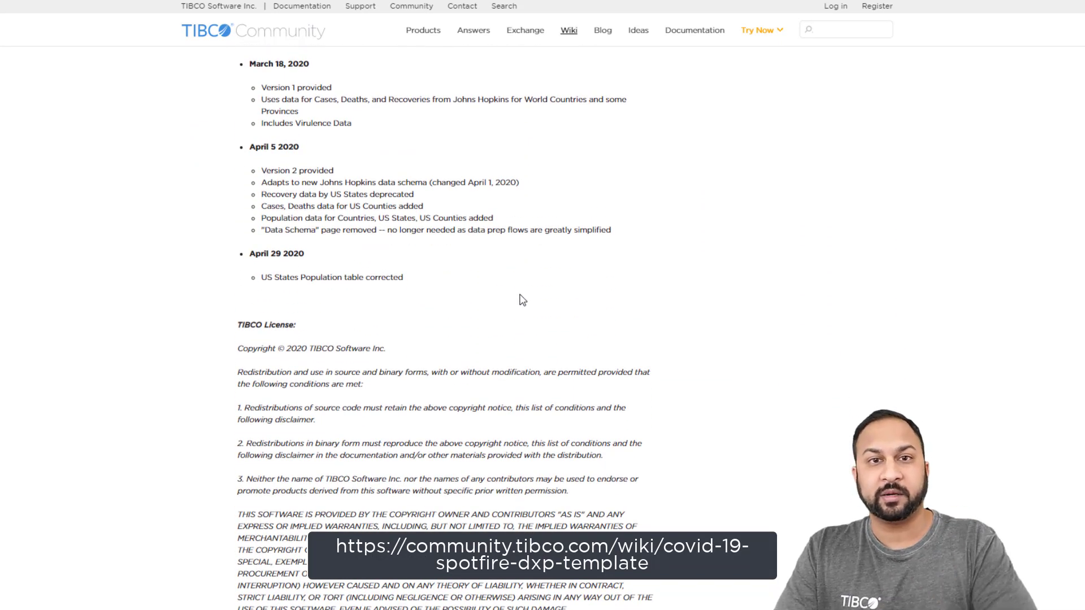
pyautogui.scroll(-3)
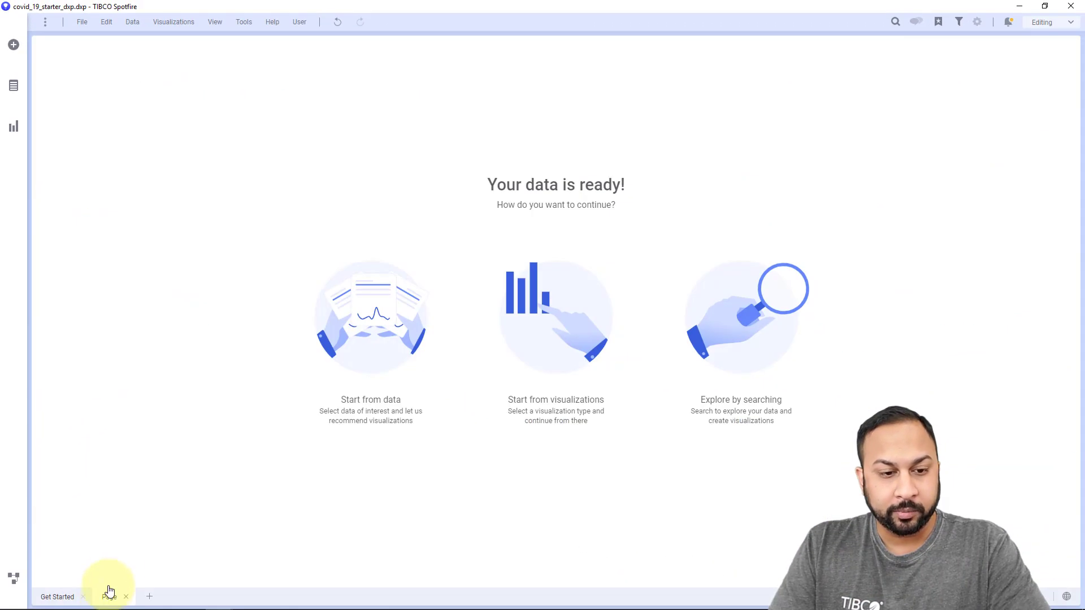
pyautogui.click(555, 315)
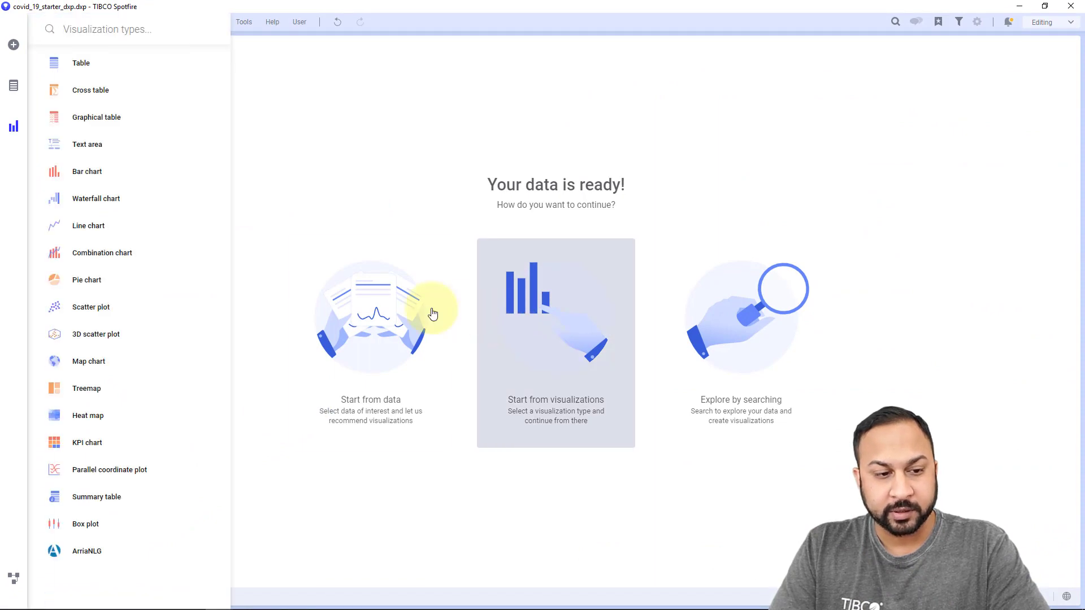
pyautogui.click(555, 343)
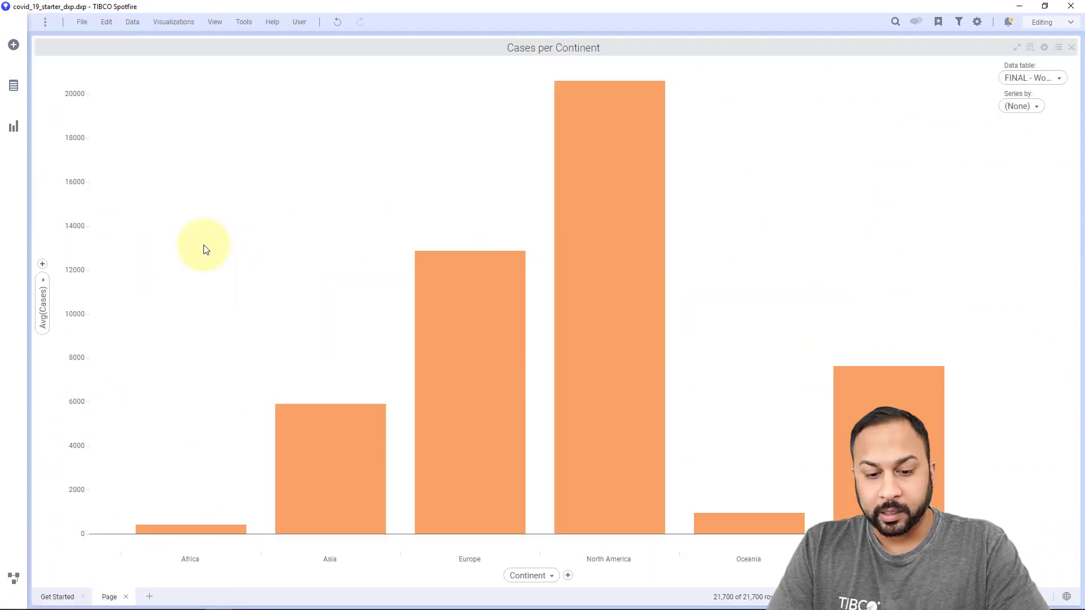
pyautogui.click(1032, 78)
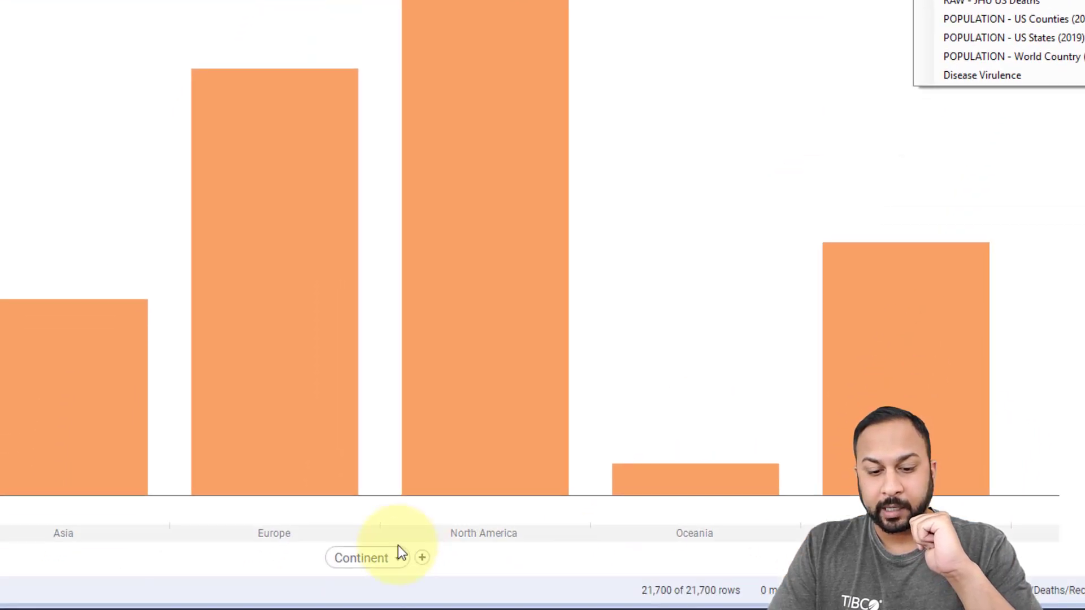
pyautogui.click(360, 558)
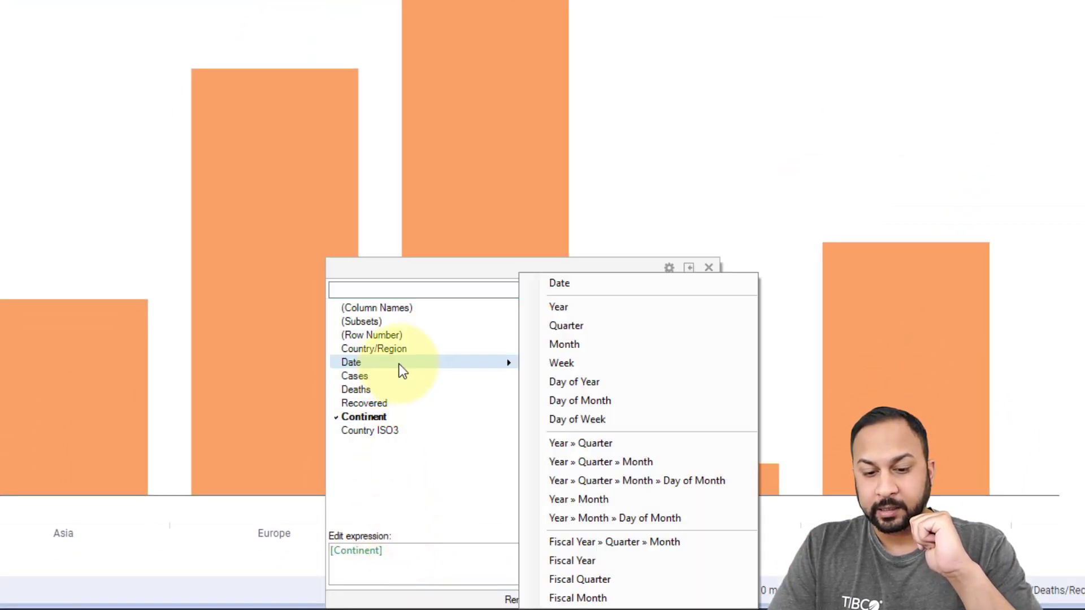
pyautogui.moveTo(600, 462)
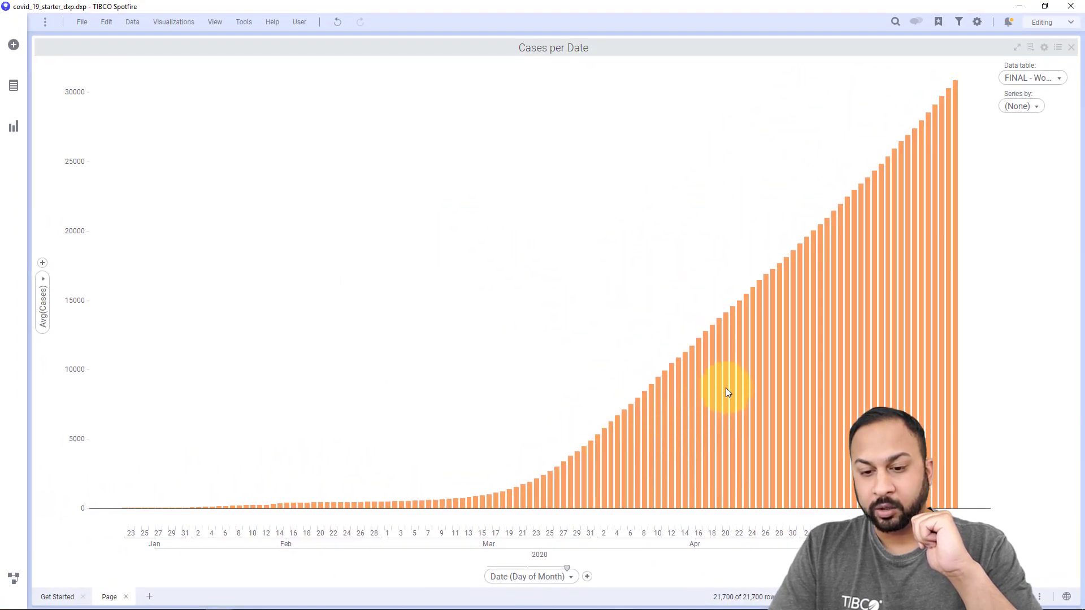
pyautogui.moveTo(598, 302)
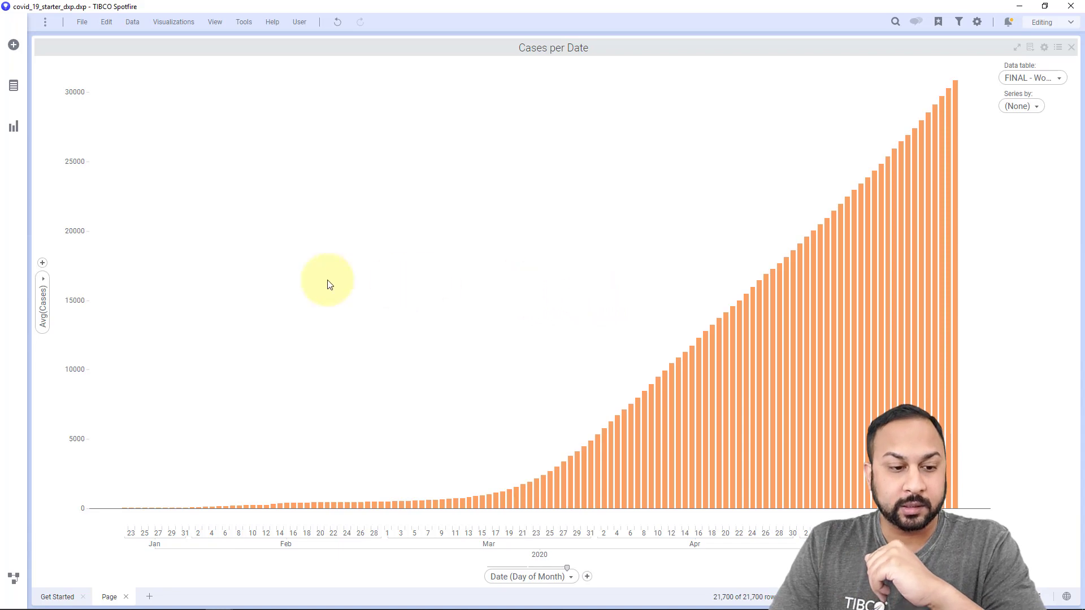
pyautogui.moveTo(131, 22)
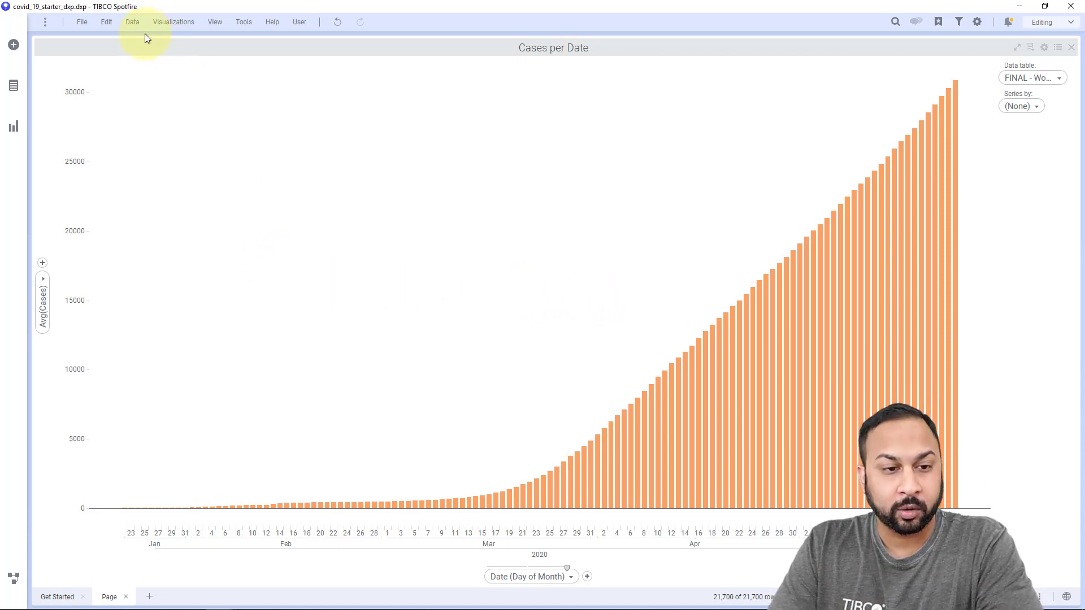
# Step: Add a NewC calculated column: [Cases] minus previous date's cases per Country ISO3
pyautogui.click(131, 21)
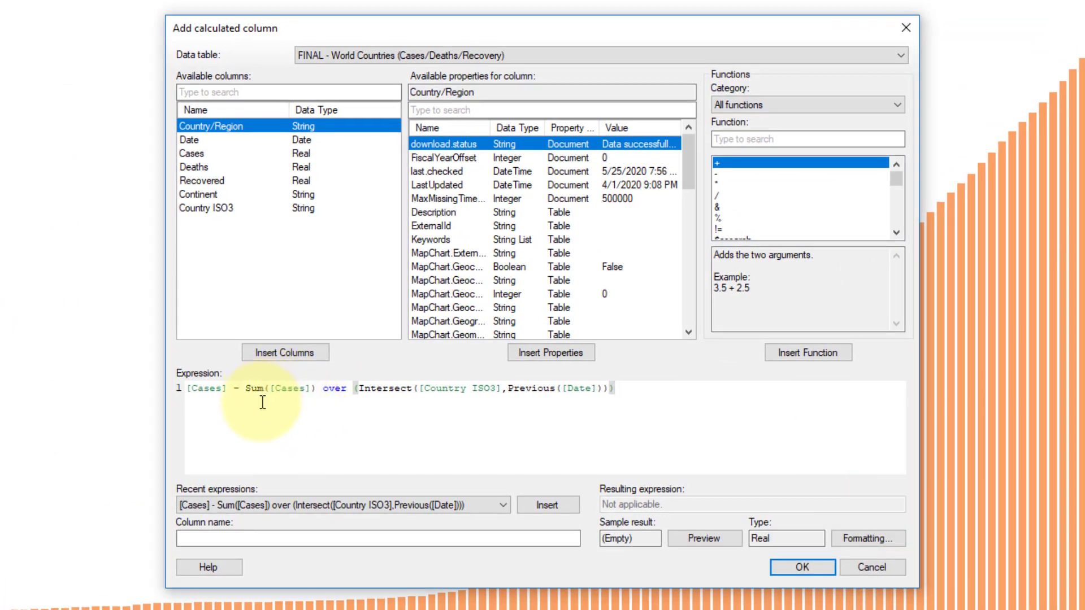
pyautogui.doubleClick(203, 388)
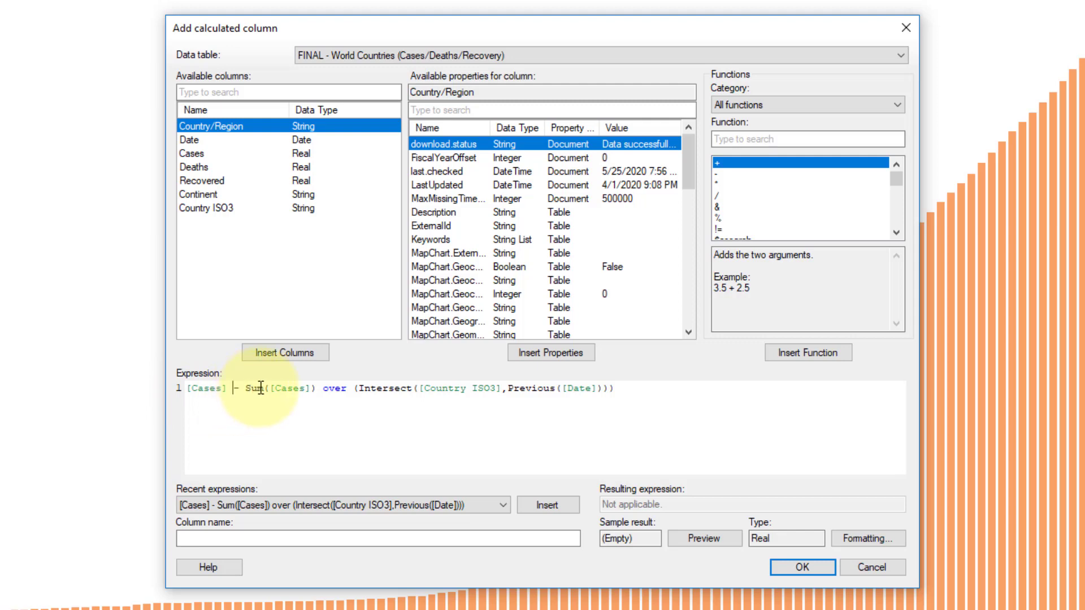
pyautogui.moveTo(293, 400)
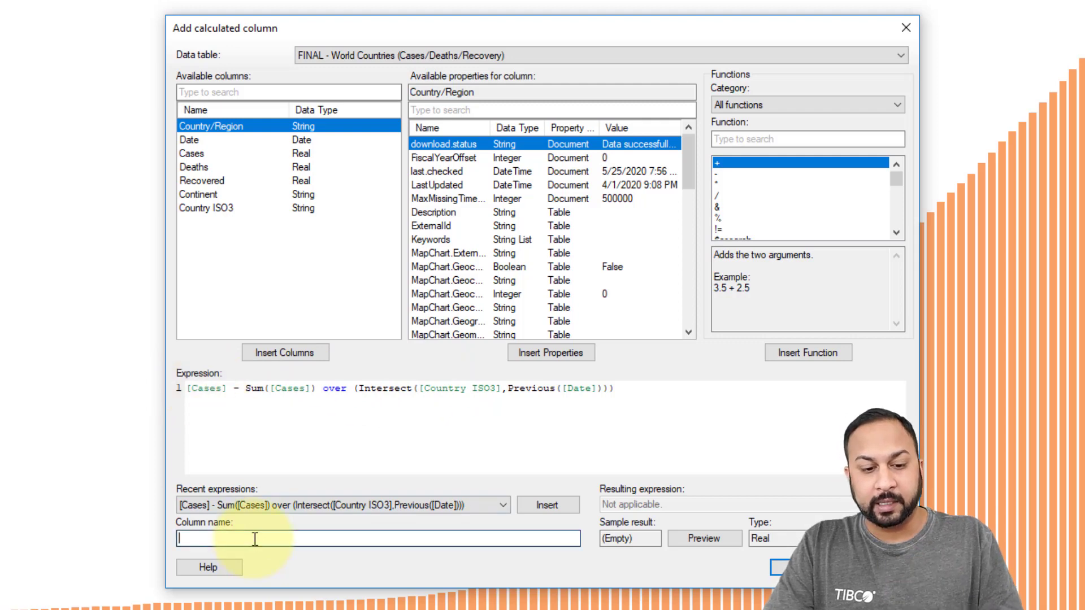
pyautogui.write('NewC')
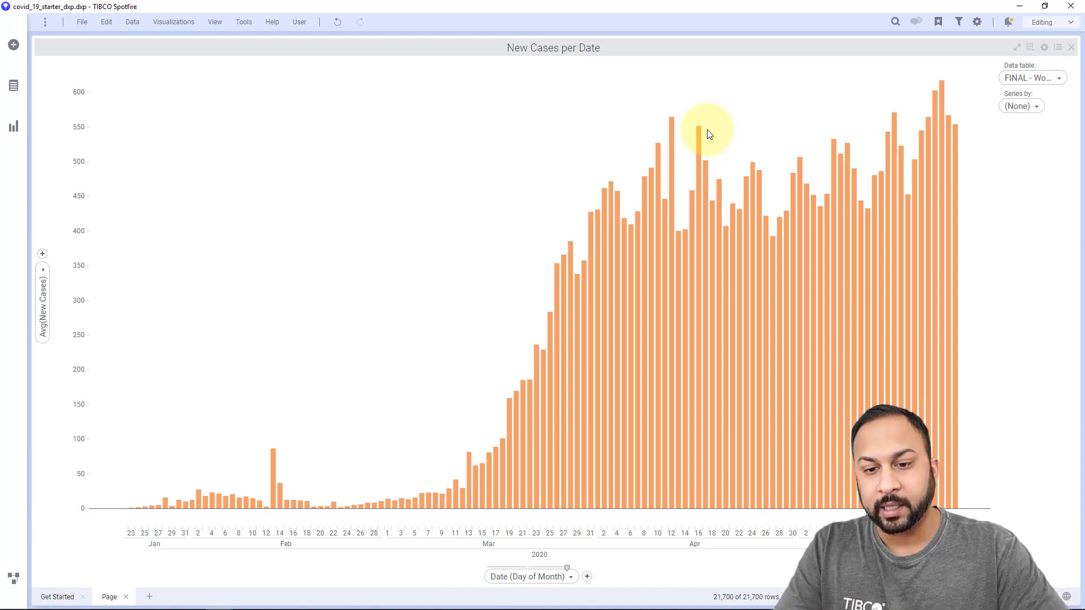
pyautogui.moveTo(773, 175)
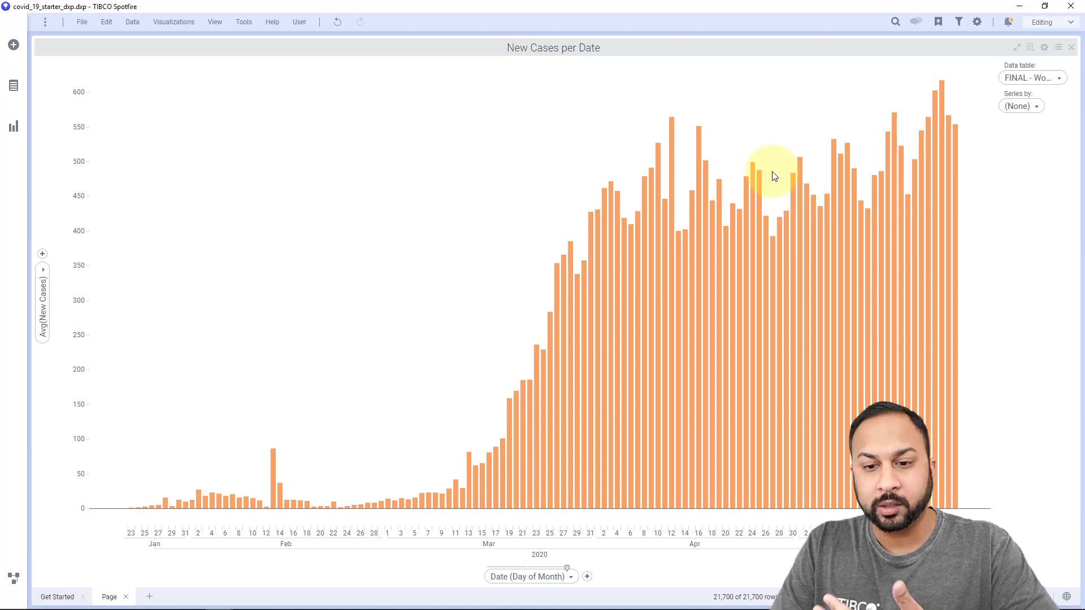
pyautogui.moveTo(308, 224)
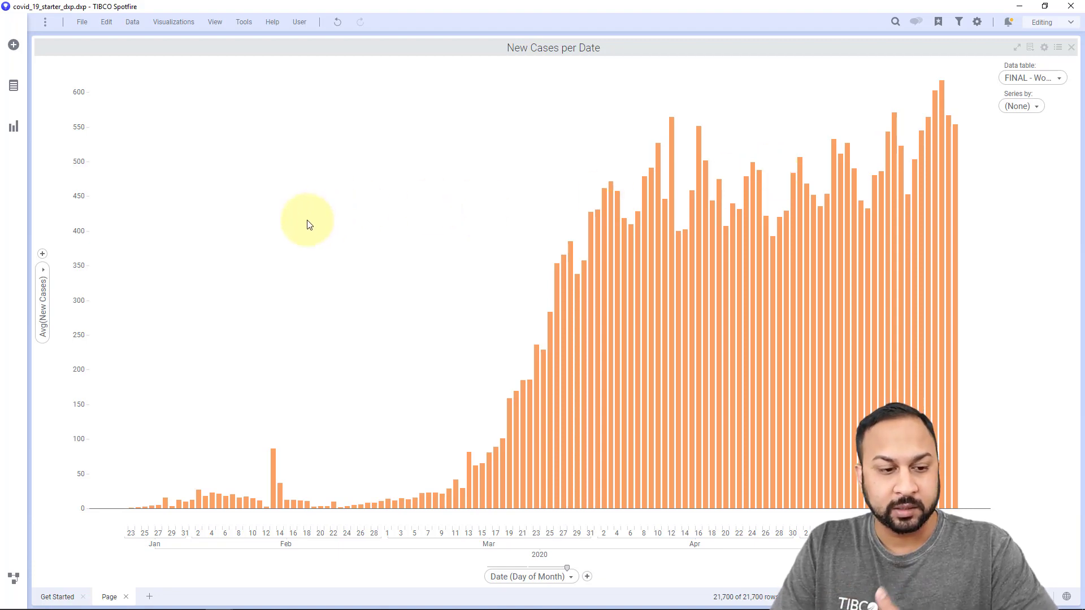
# Step: Set the second Avg(New Cases) aggregation to Moving Average and display it as a line
pyautogui.click(41, 254)
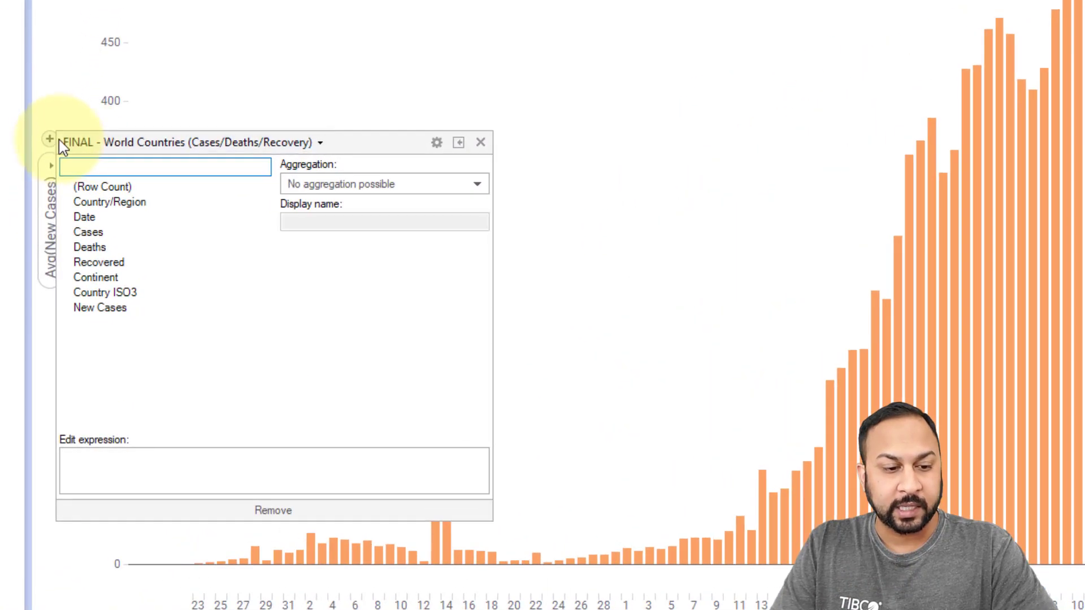
pyautogui.click(99, 307)
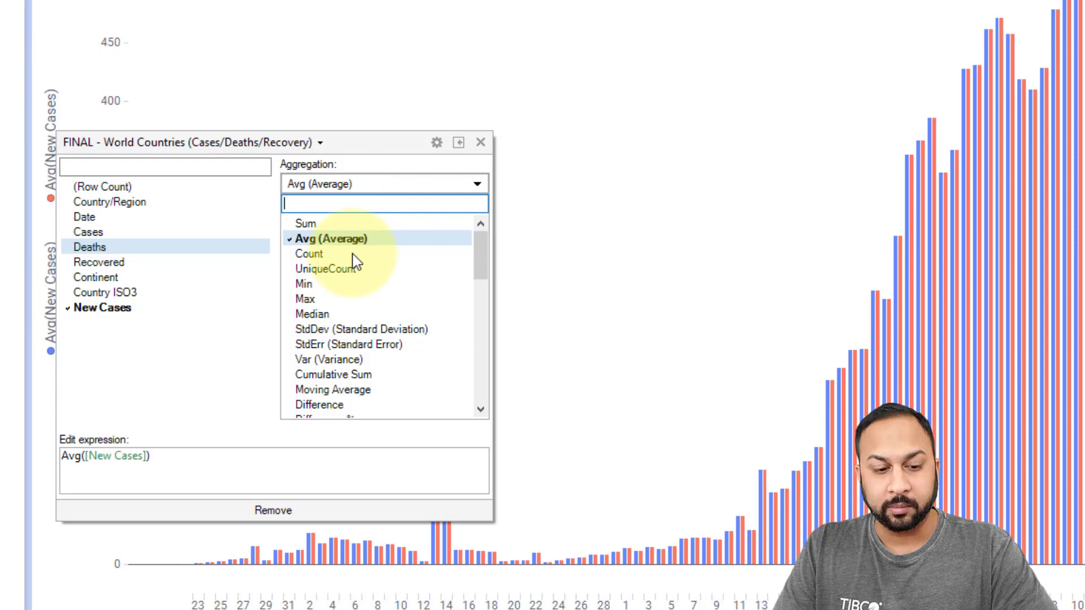
pyautogui.click(332, 390)
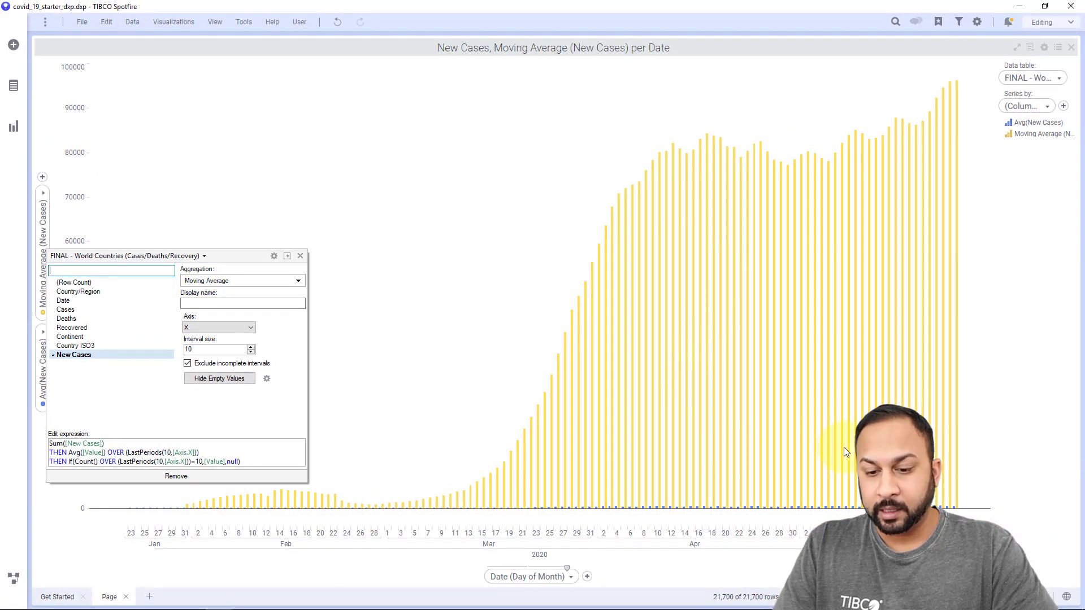
pyautogui.click(1042, 134)
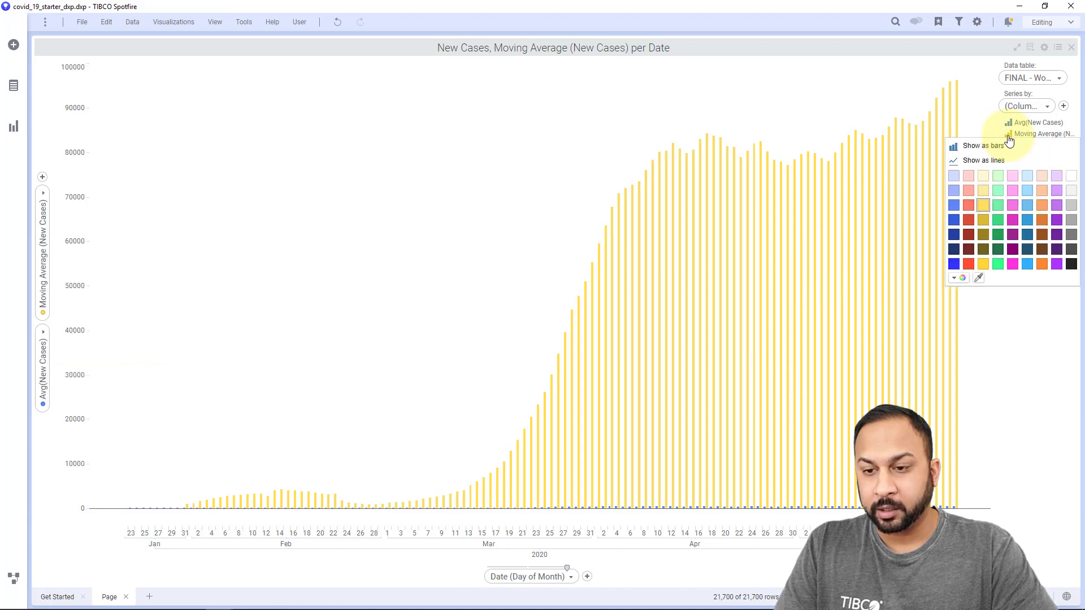
pyautogui.click(979, 160)
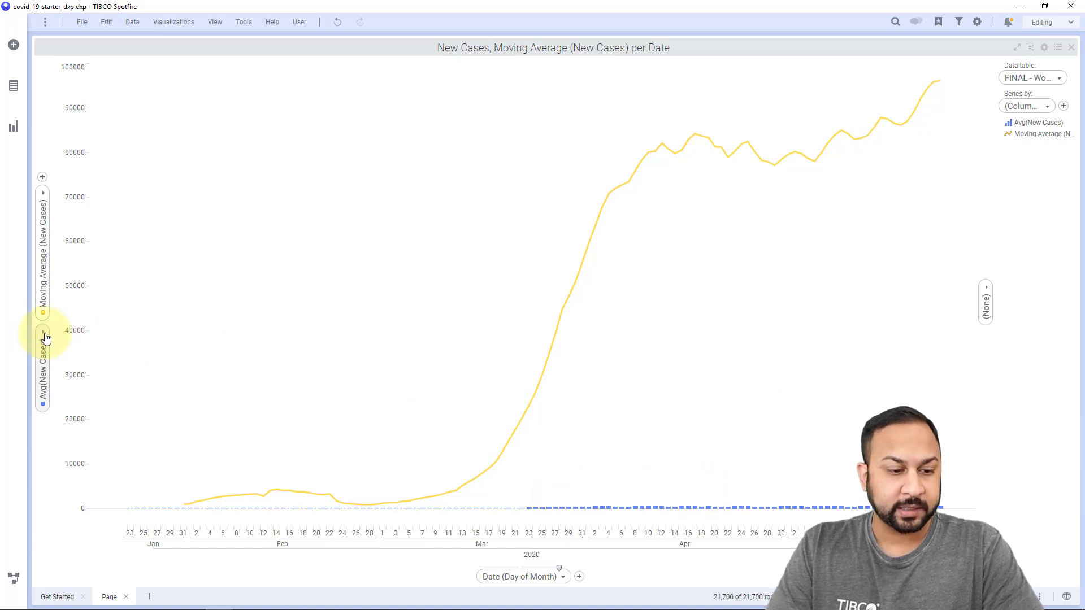
# Step: Change the bar measure's aggregation from Avg to Sum of New Cases
pyautogui.click(42, 336)
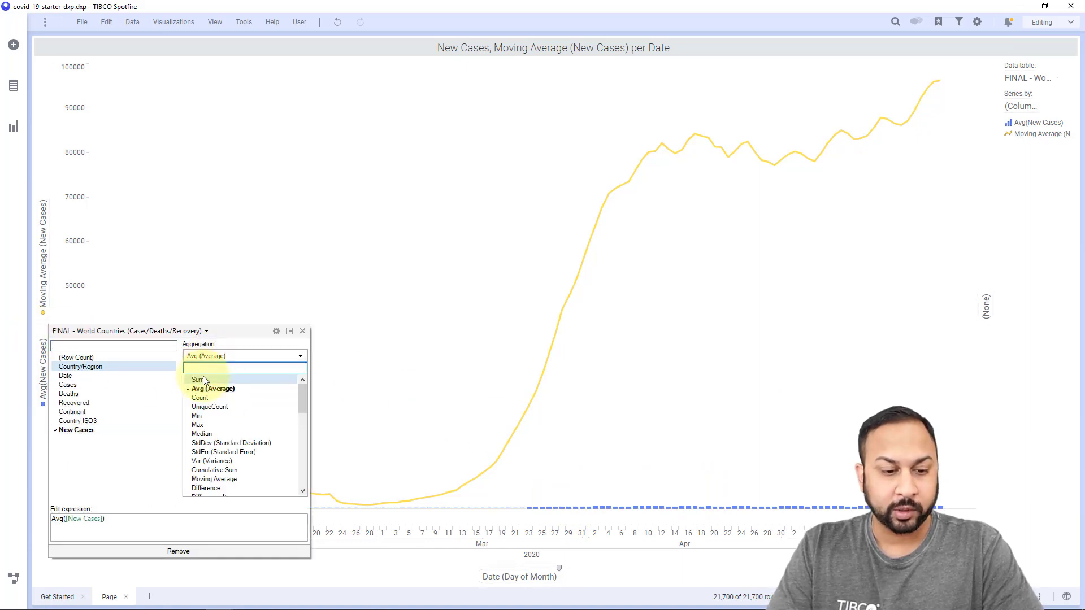
pyautogui.click(198, 379)
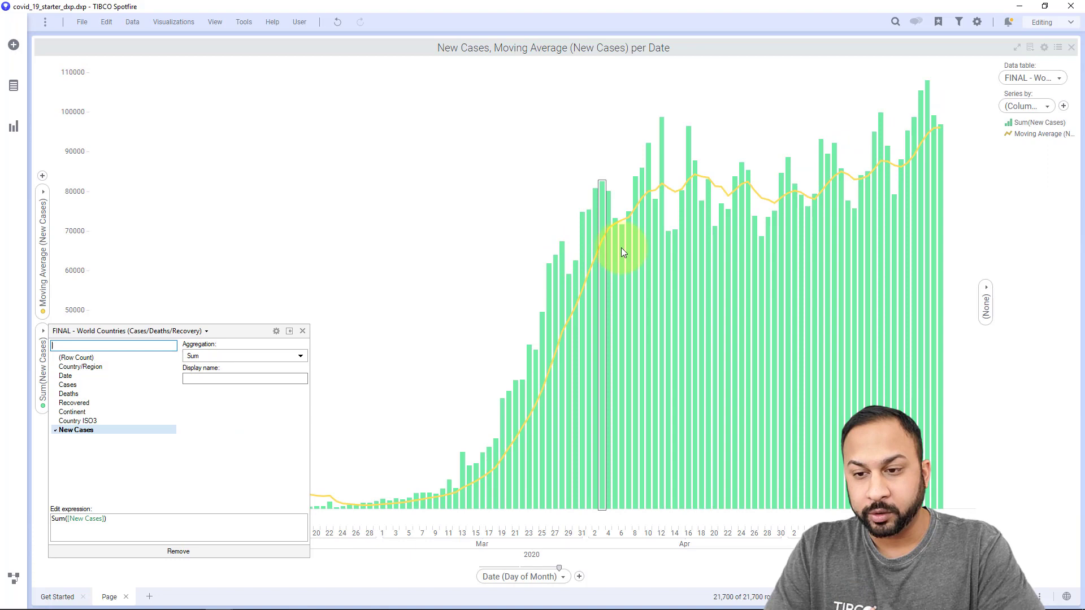
pyautogui.click(1039, 122)
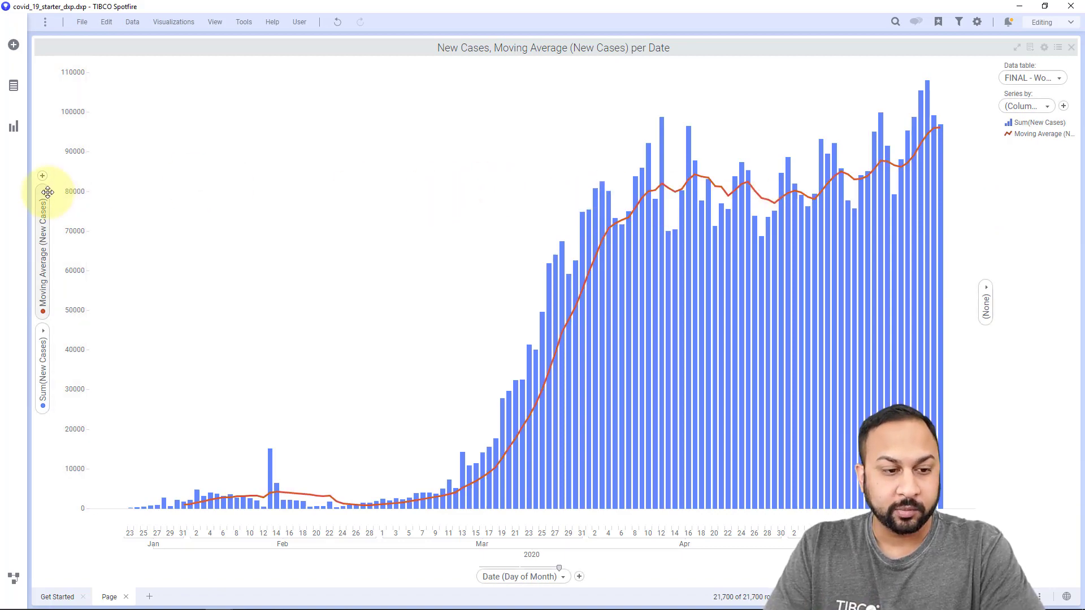
pyautogui.click(42, 191)
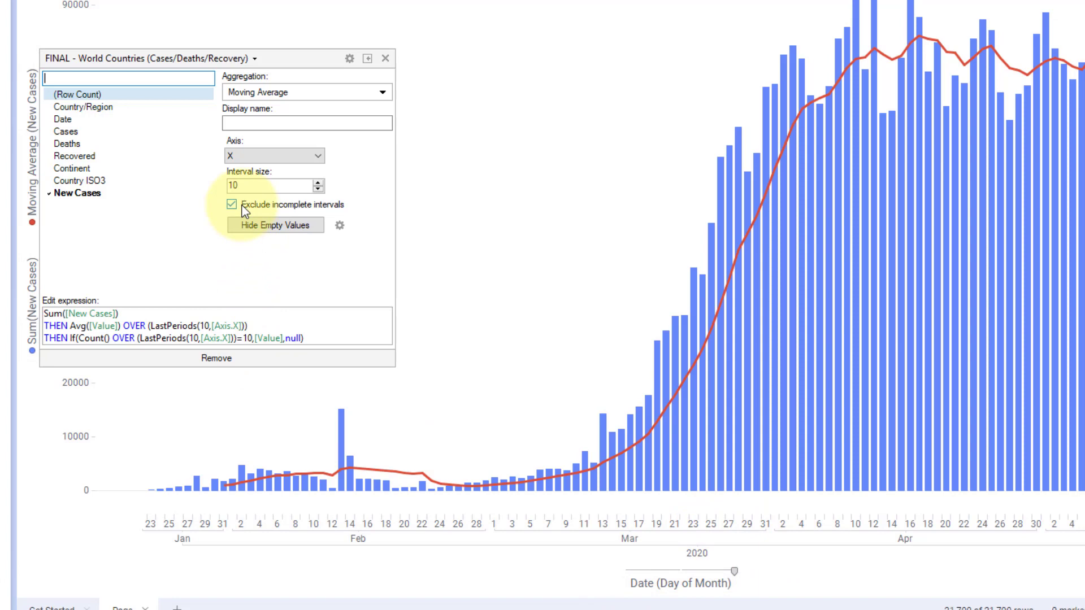
pyautogui.moveTo(253, 185)
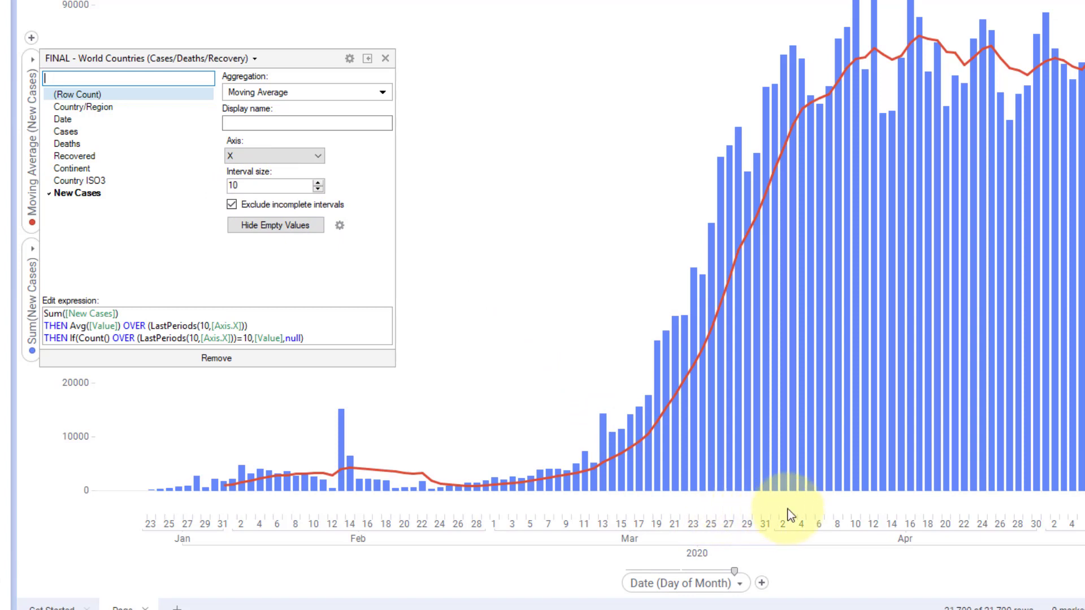
# Step: Step the moving average interval size down from 10 to 7
pyautogui.click(315, 188)
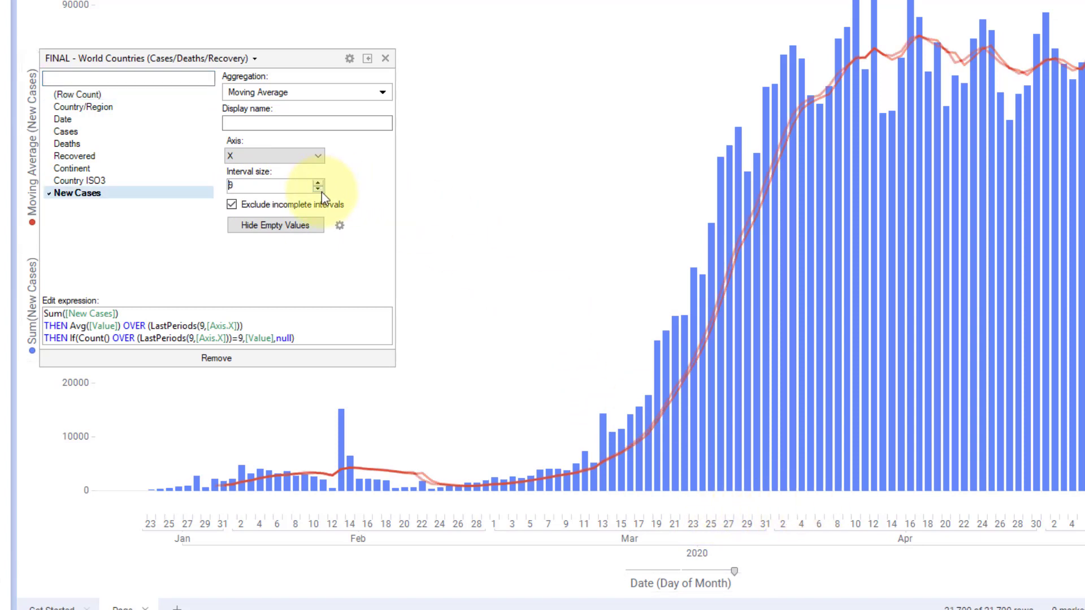
pyautogui.click(316, 190)
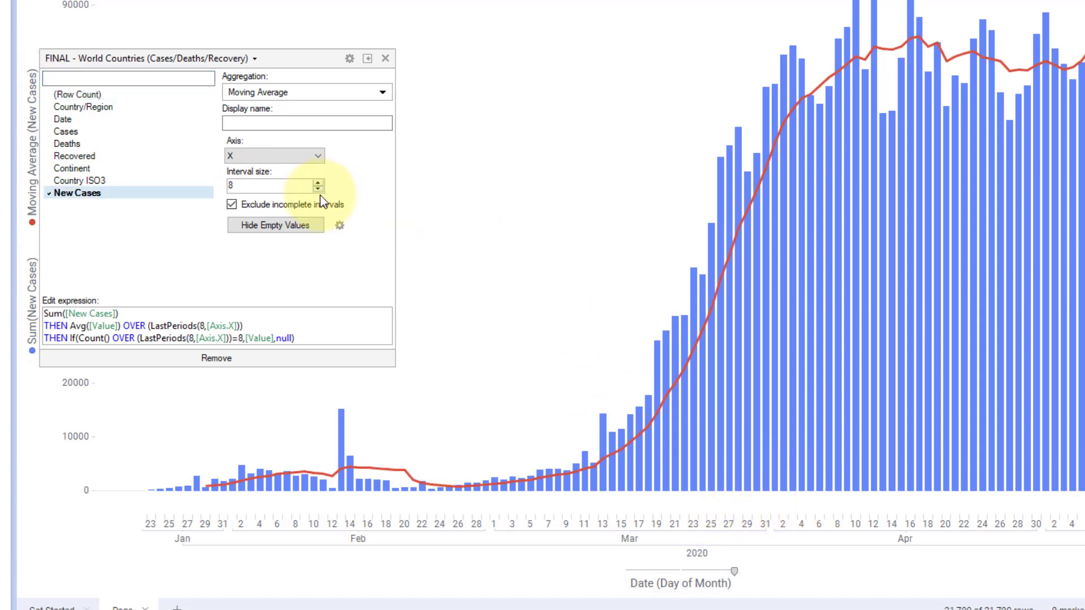
pyautogui.click(315, 188)
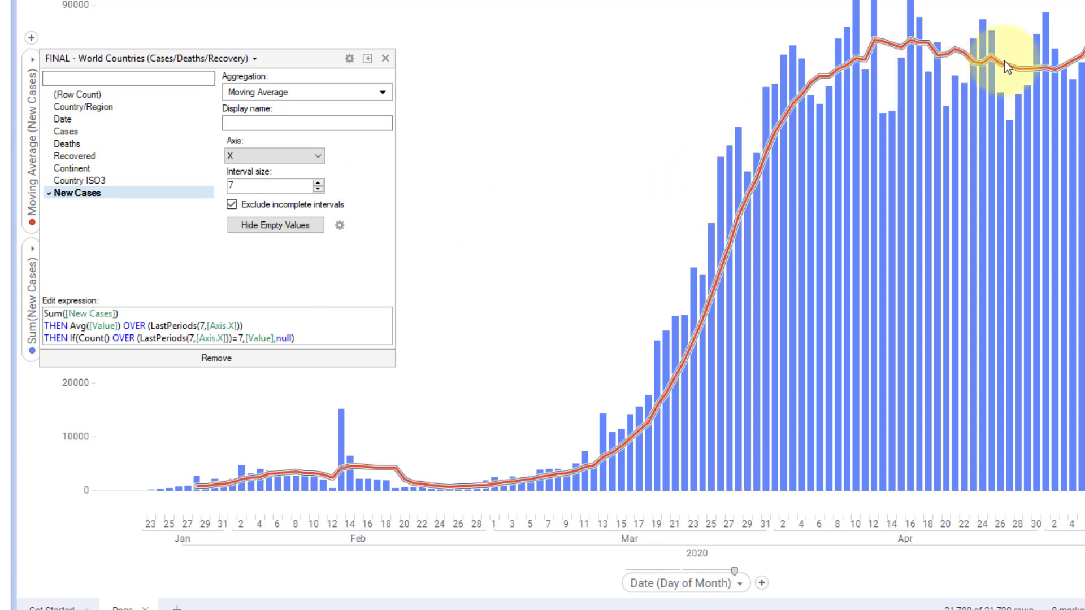
pyautogui.moveTo(780, 187)
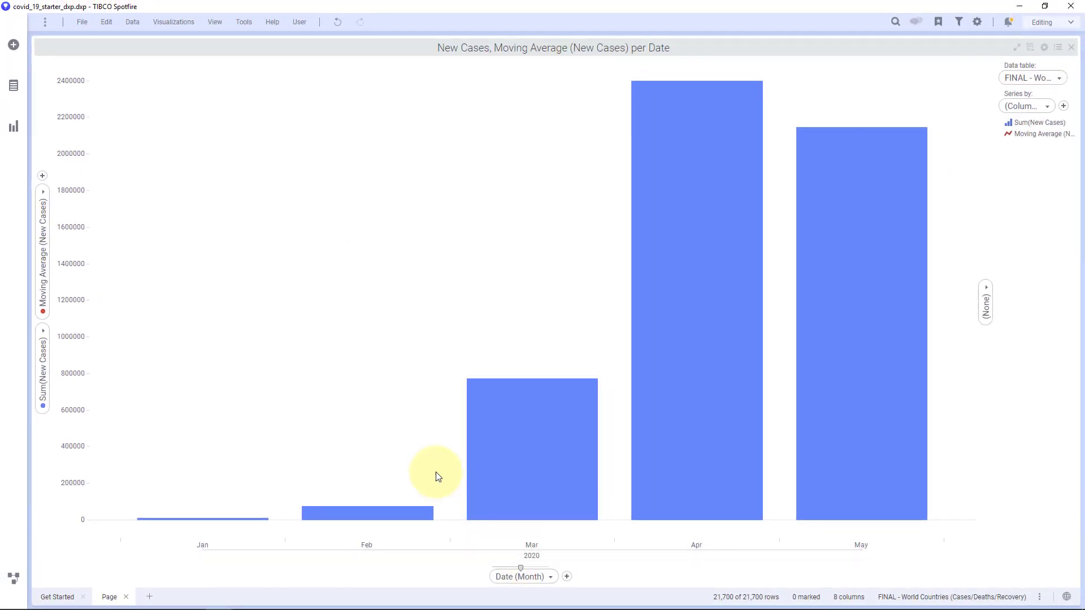
pyautogui.moveTo(581, 263)
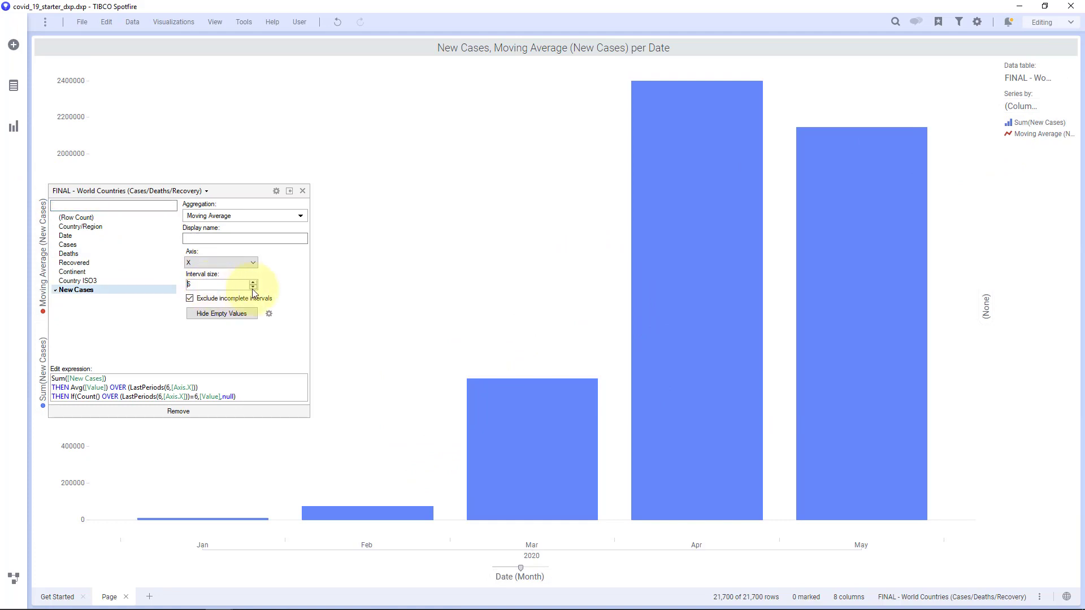
# Step: Lower the moving average interval to 2 and below, then raise it again
pyautogui.click(252, 286)
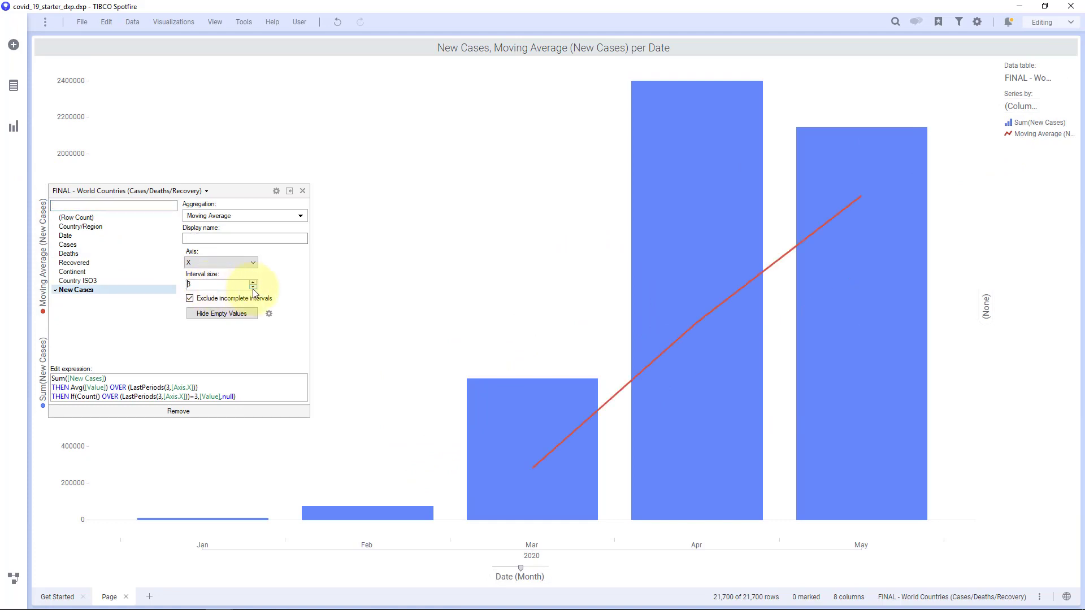
pyautogui.click(253, 287)
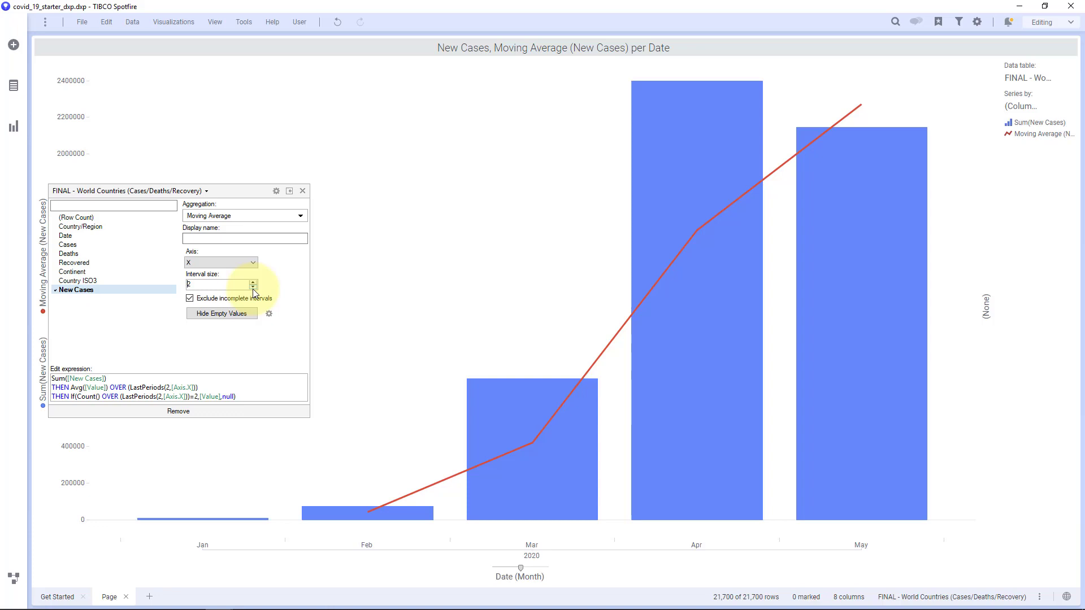
pyautogui.click(253, 287)
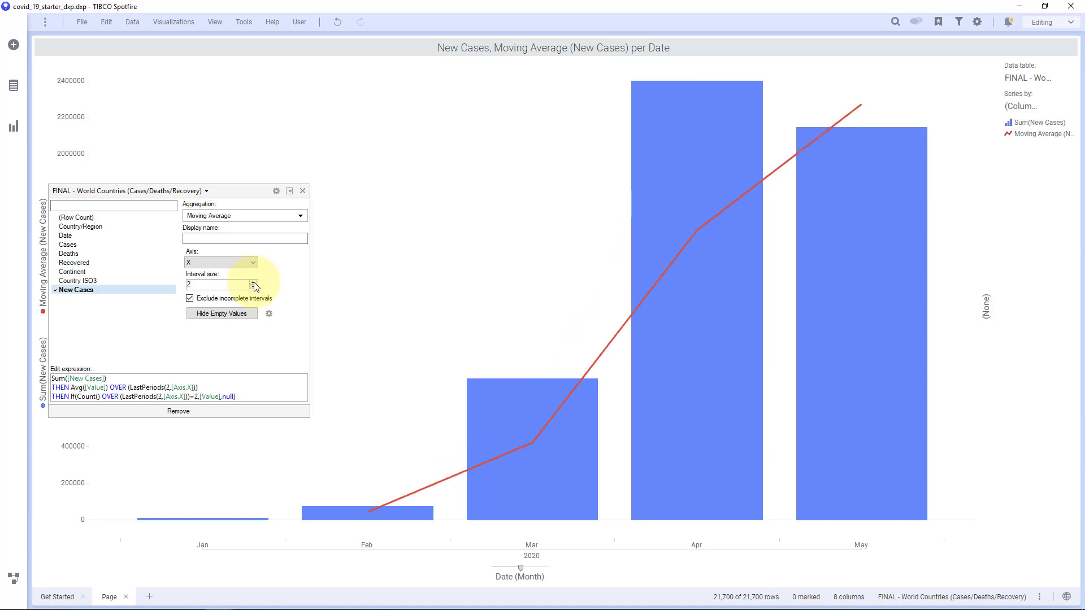
pyautogui.click(253, 281)
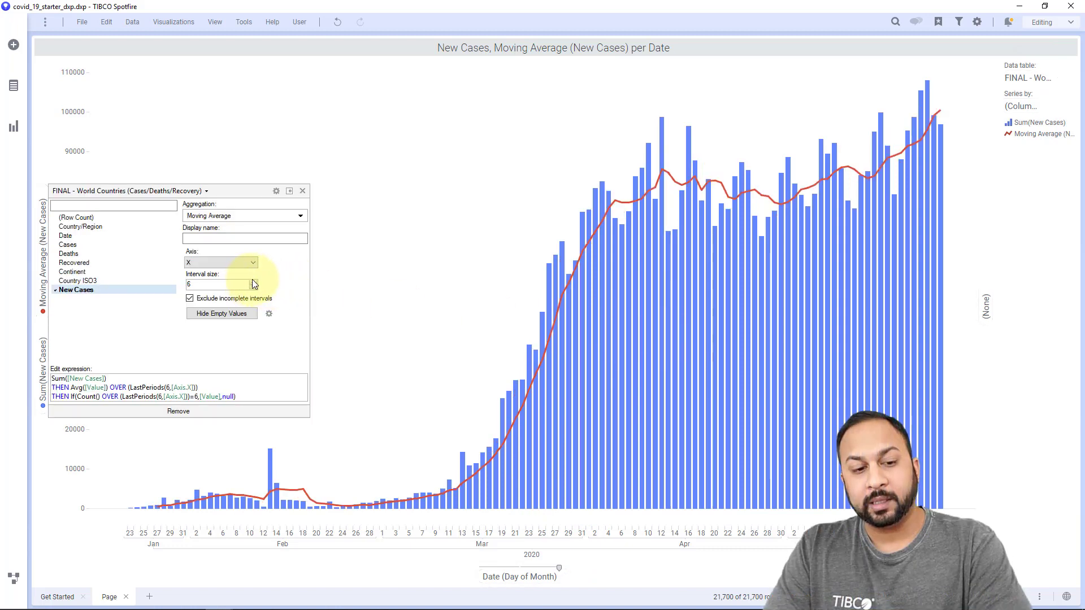
# Step: Raise the moving average interval to 7 and close its settings
pyautogui.click(254, 284)
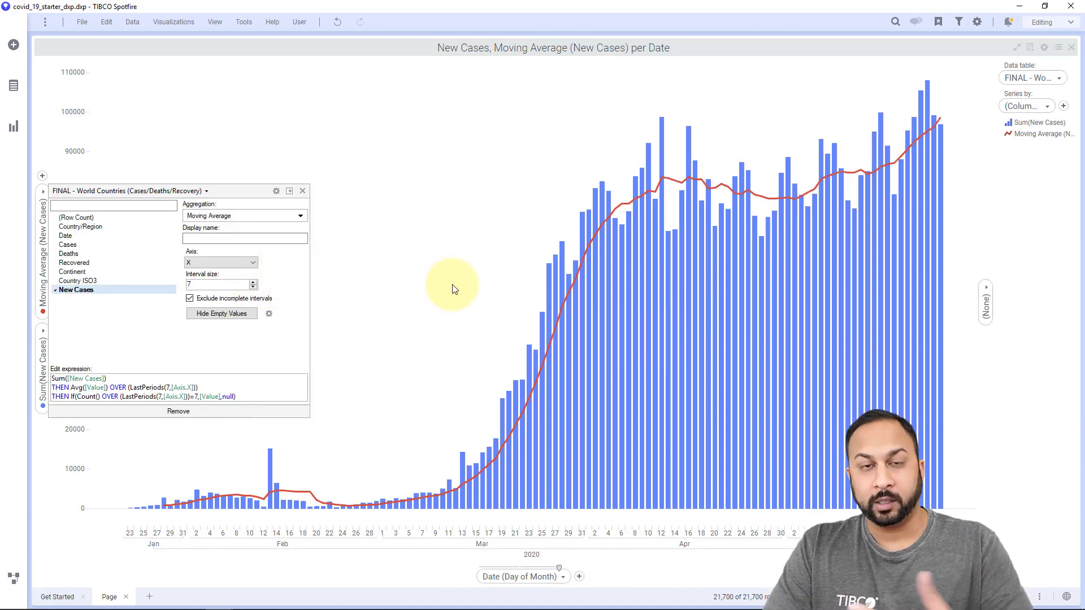
pyautogui.click(302, 190)
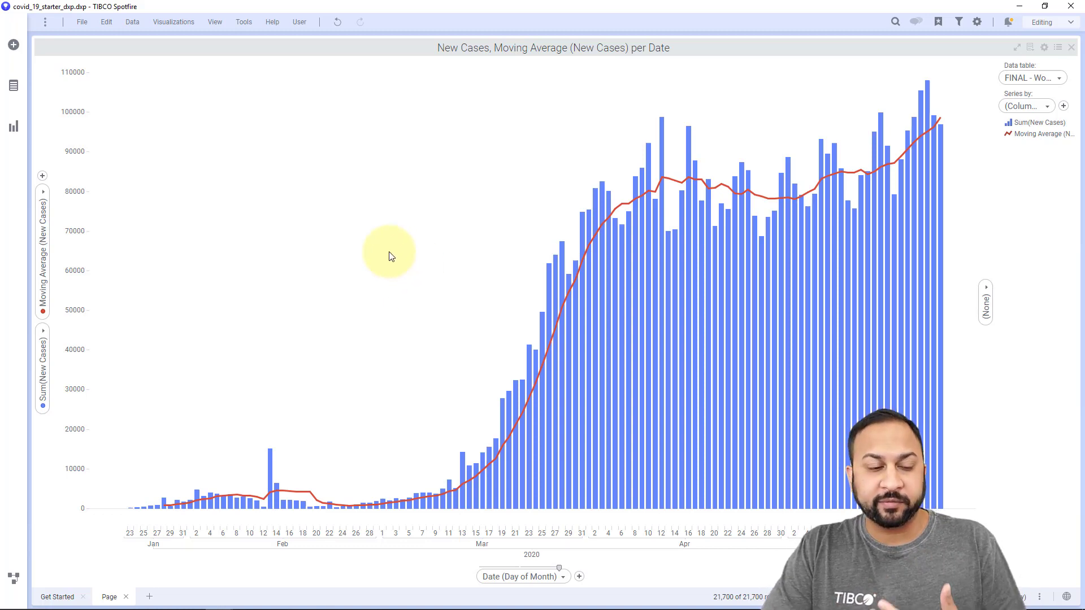
pyautogui.click(81, 22)
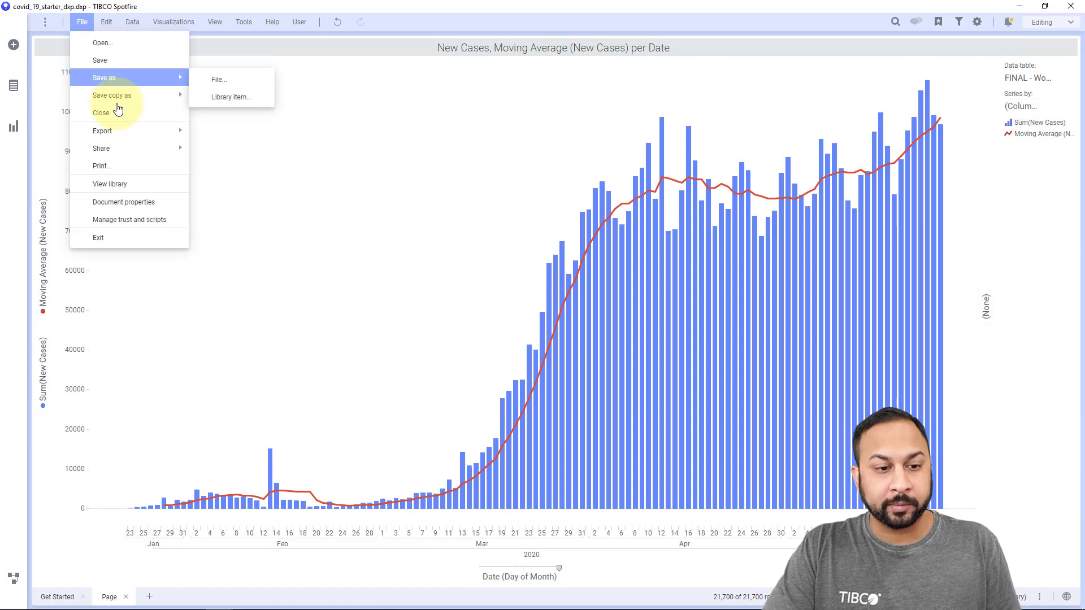
# Step: Create document property NDays with data type Integer and value 5
pyautogui.click(124, 201)
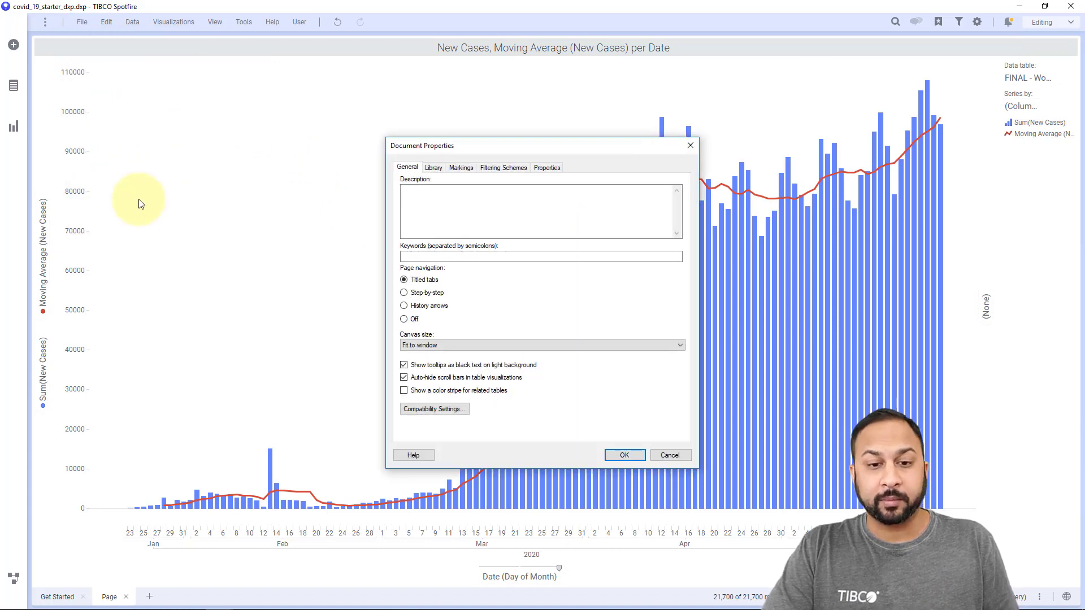
pyautogui.click(545, 167)
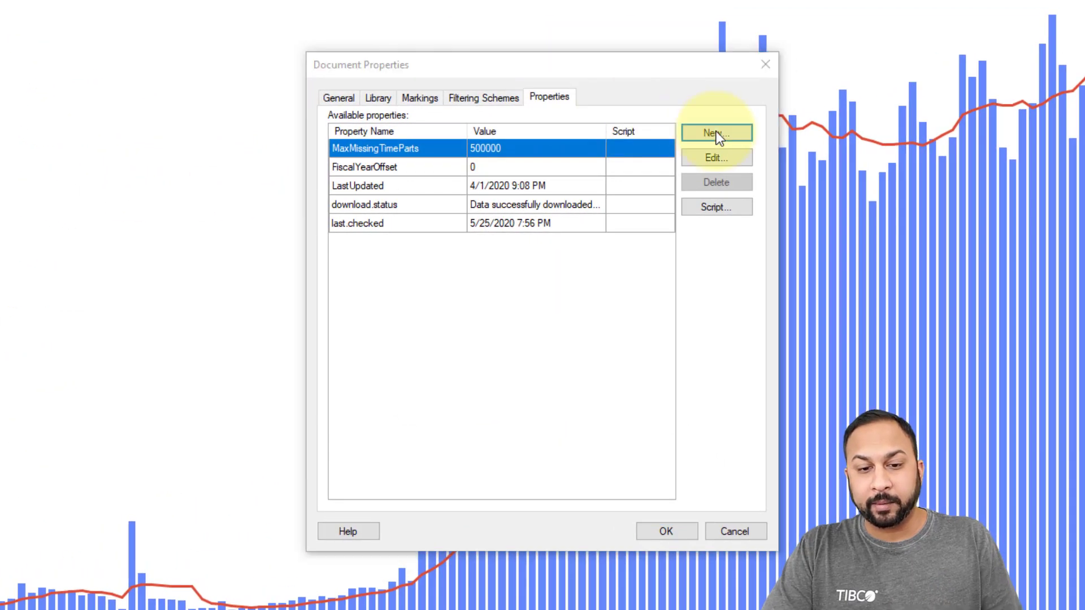
pyautogui.click(717, 132)
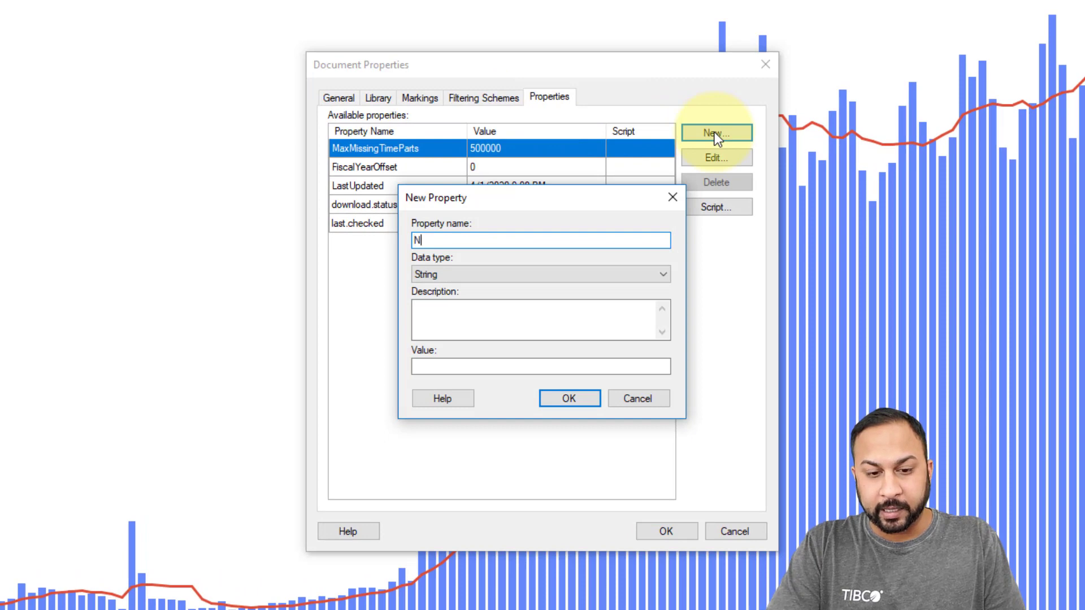
pyautogui.write('Days')
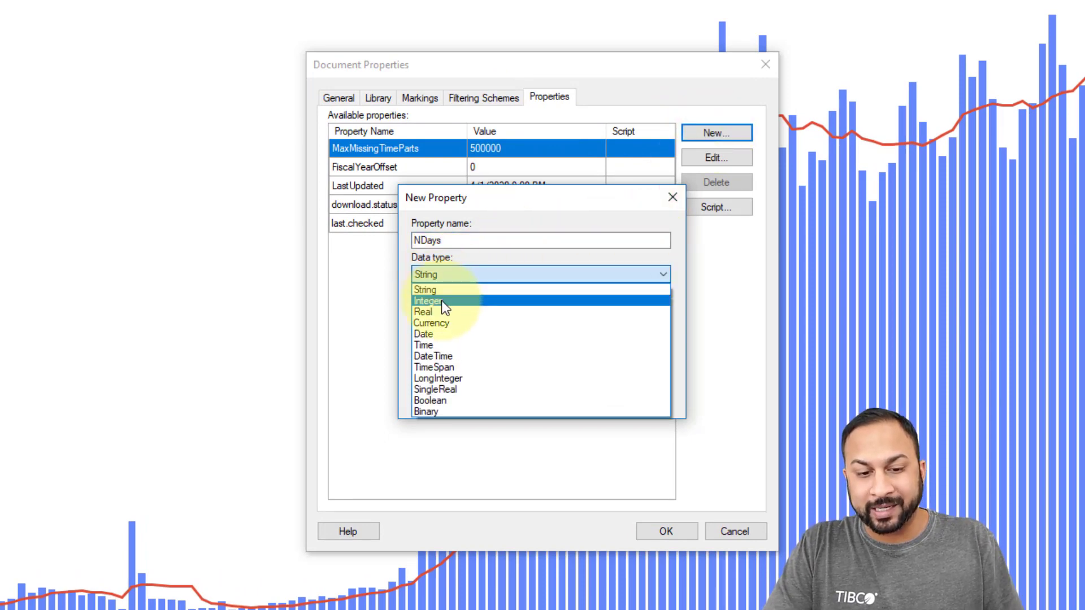
pyautogui.click(429, 300)
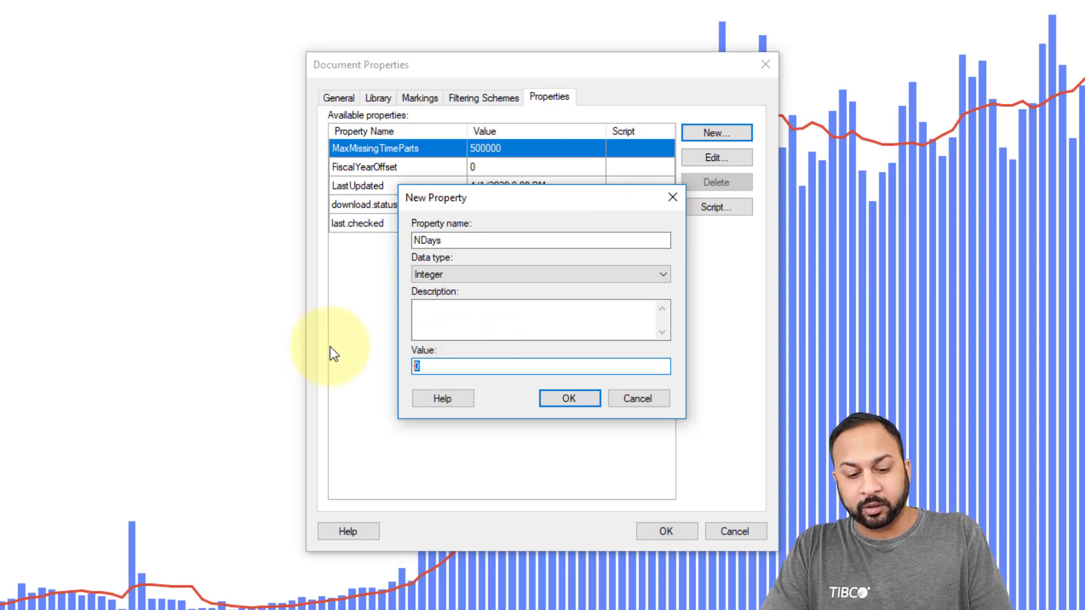
pyautogui.write('5')
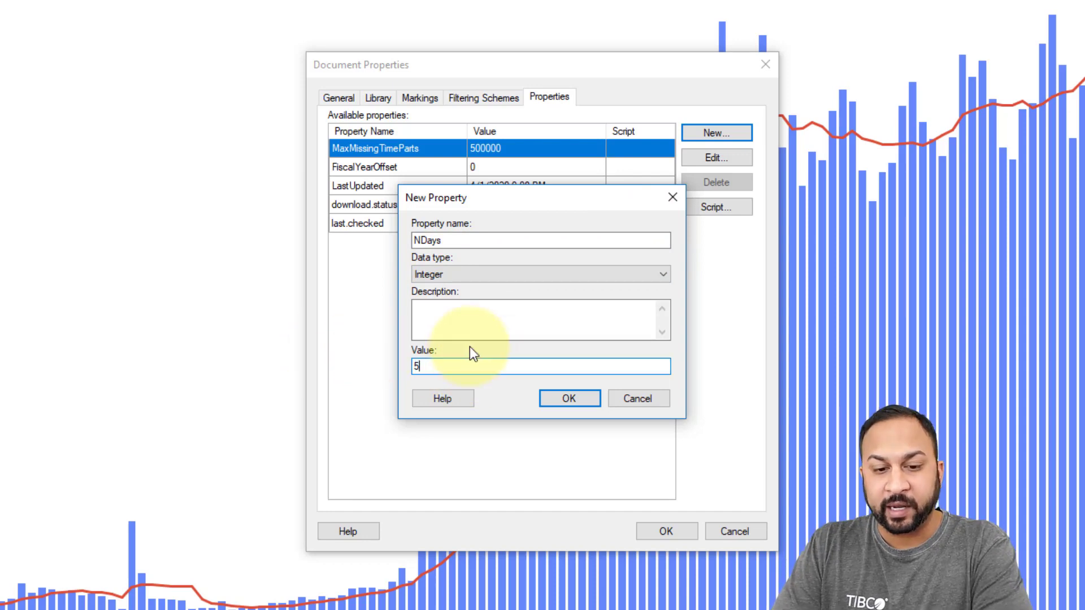
pyautogui.click(569, 399)
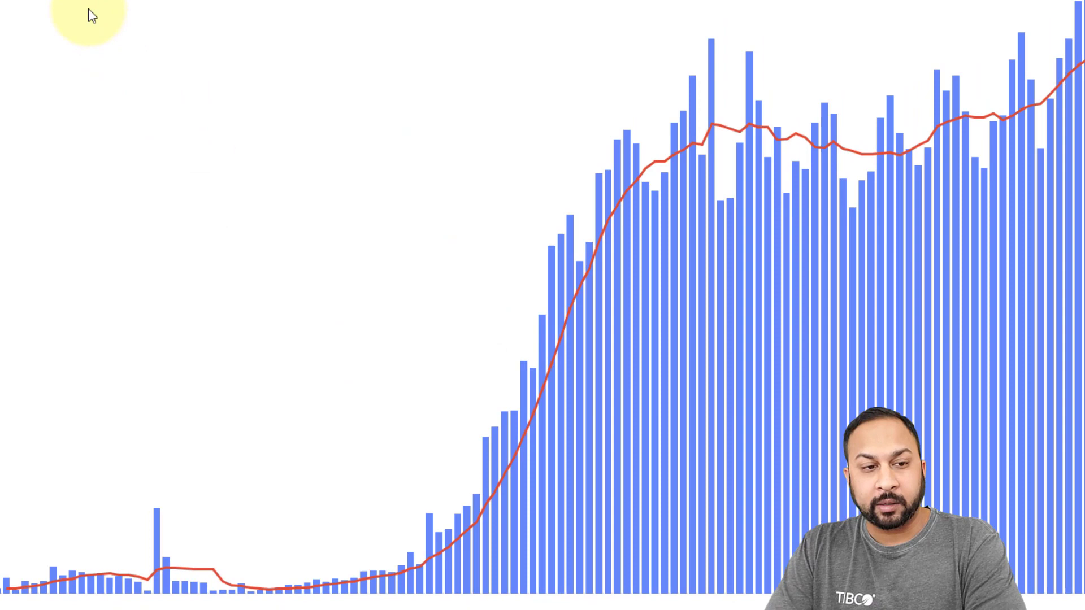
# Step: Start a calculated column from the 7-day average expression, replacing 7 with NDays
pyautogui.click(132, 21)
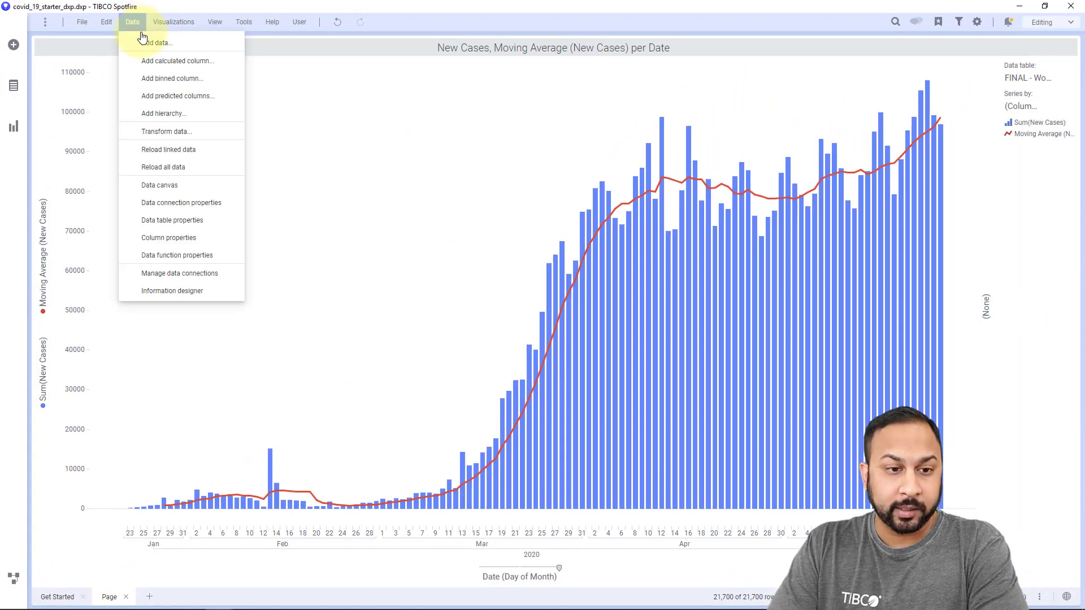
pyautogui.click(177, 60)
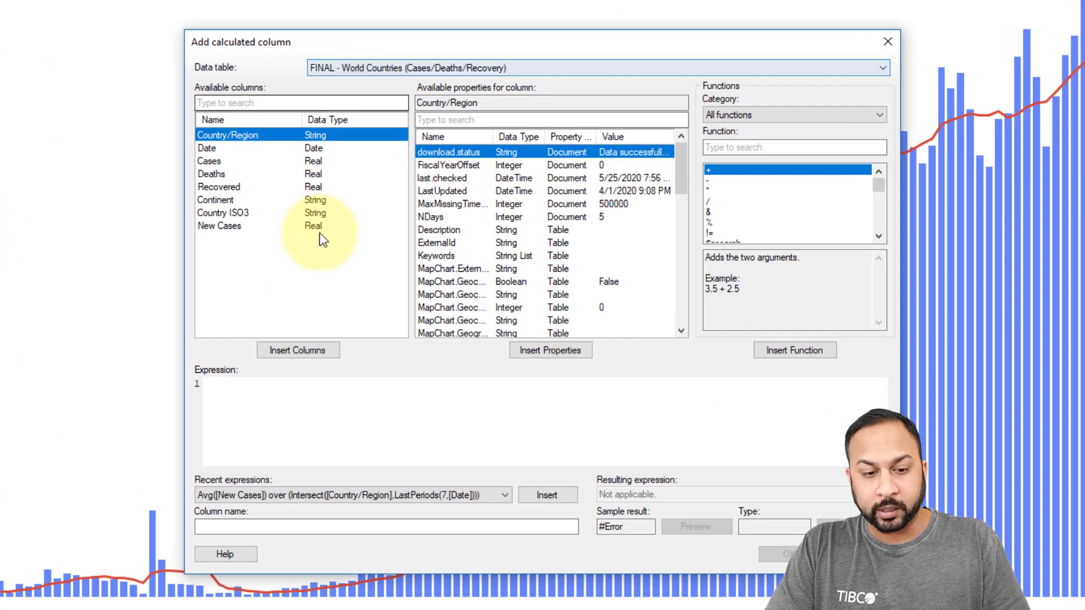
pyautogui.click(546, 495)
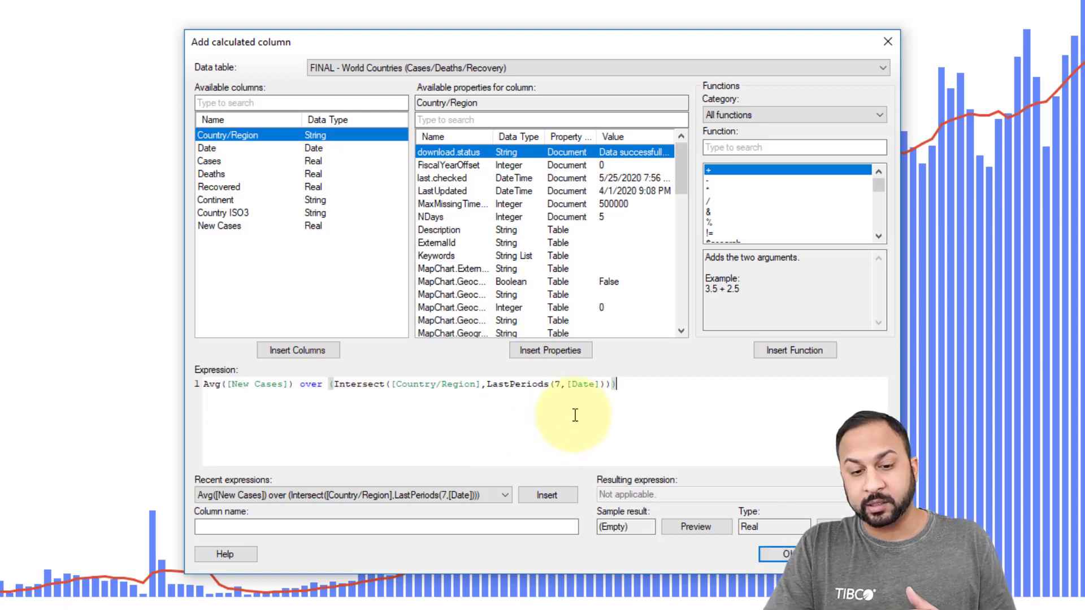
pyautogui.doubleClick(526, 384)
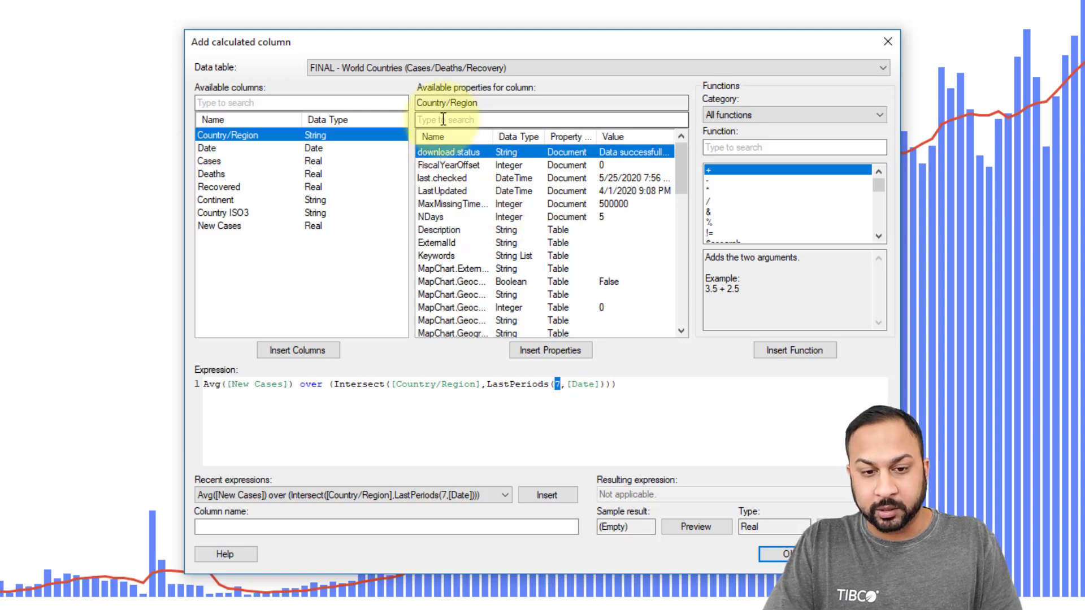
pyautogui.write('nda')
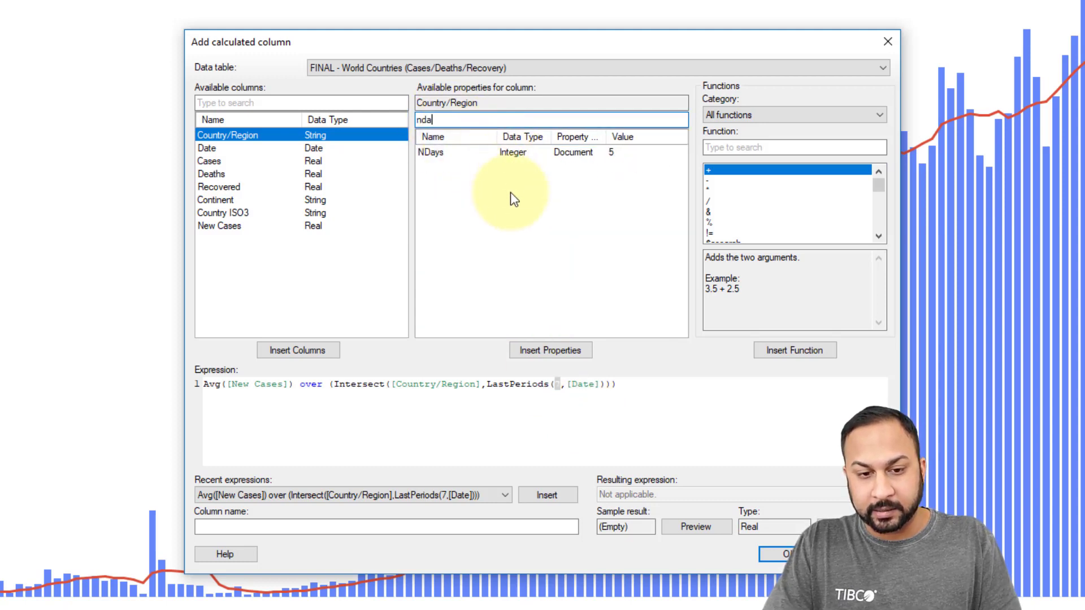
pyautogui.click(550, 349)
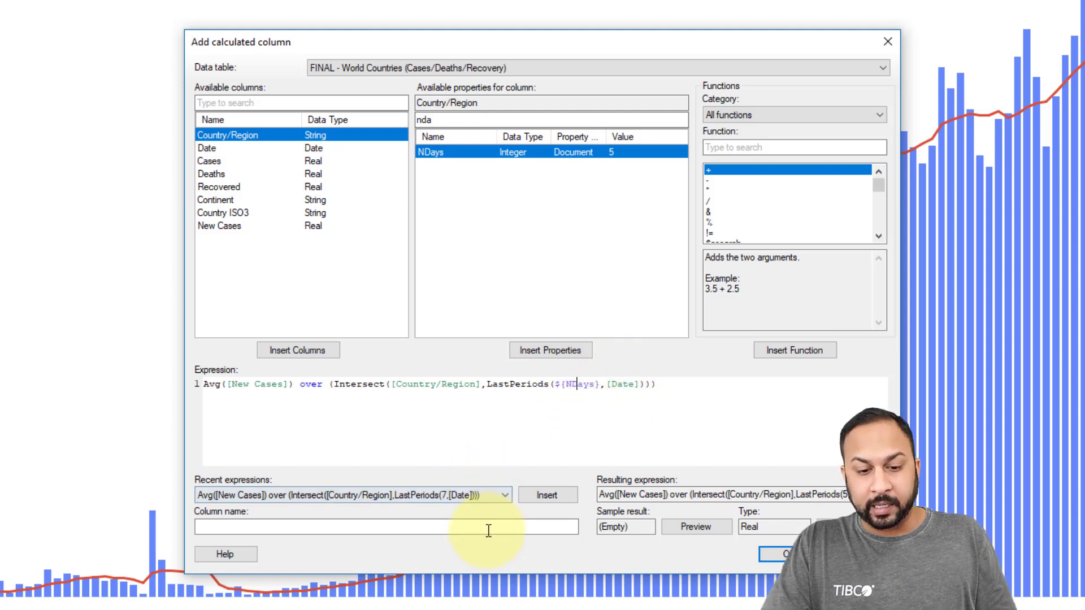
# Step: Name the new column 'Moving Average' and create it
pyautogui.click(387, 526)
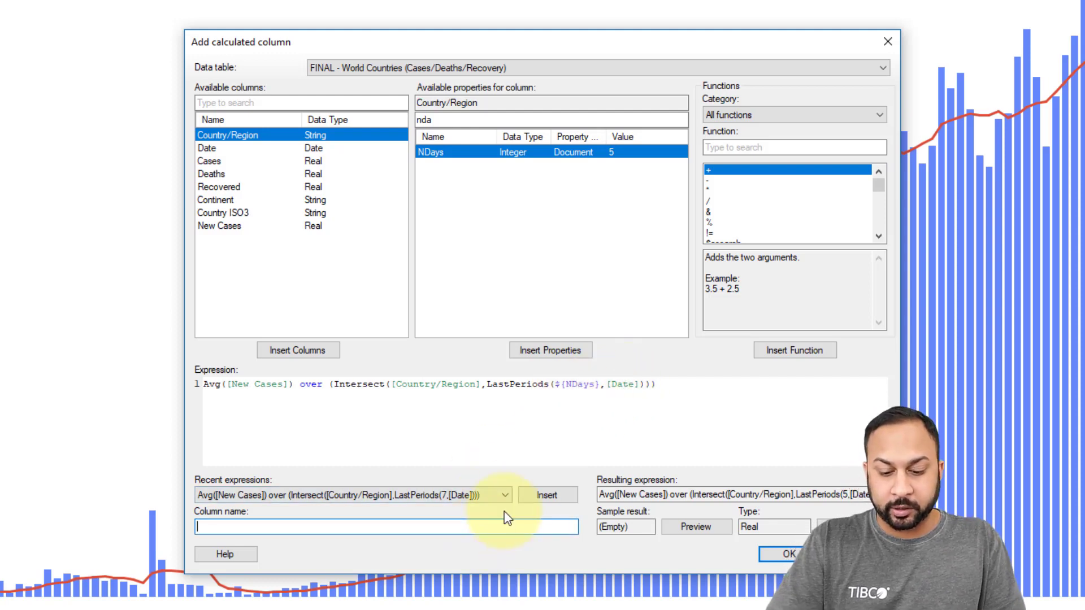
pyautogui.write('Moving Av')
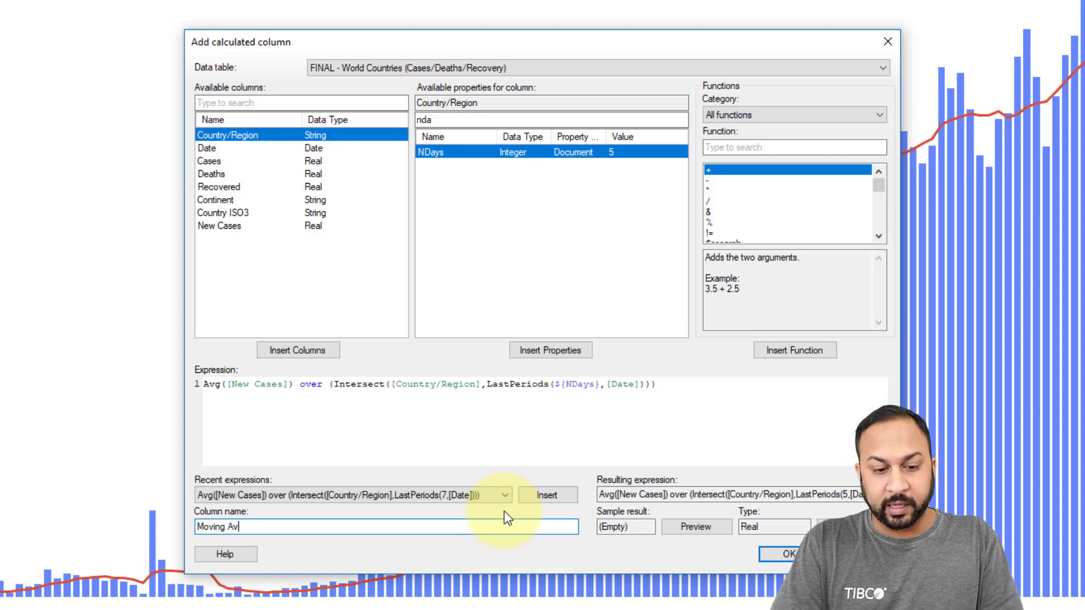
pyautogui.click(782, 554)
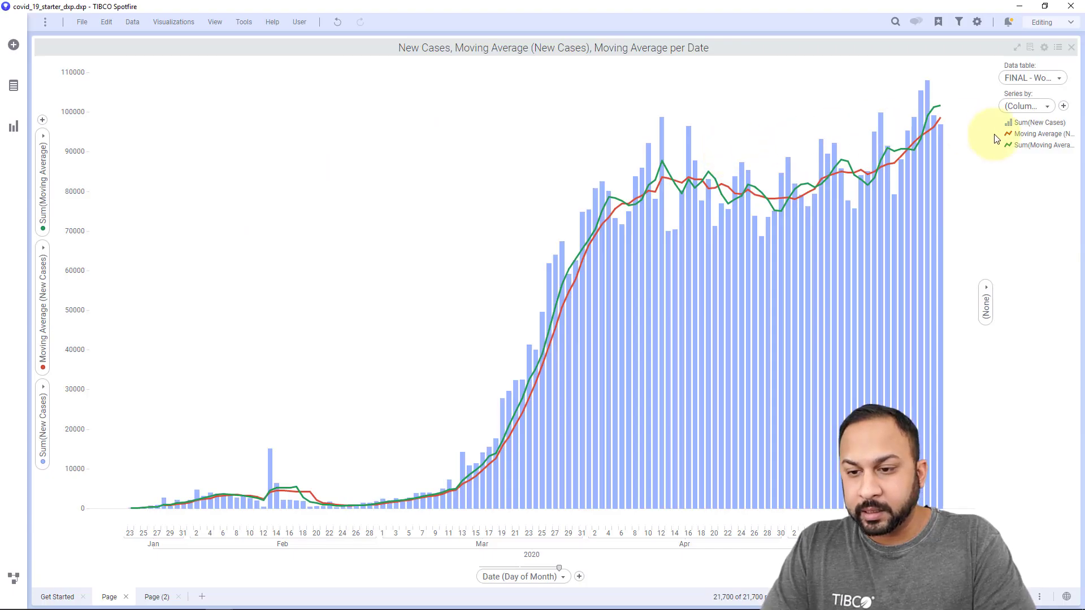
pyautogui.moveTo(739, 149)
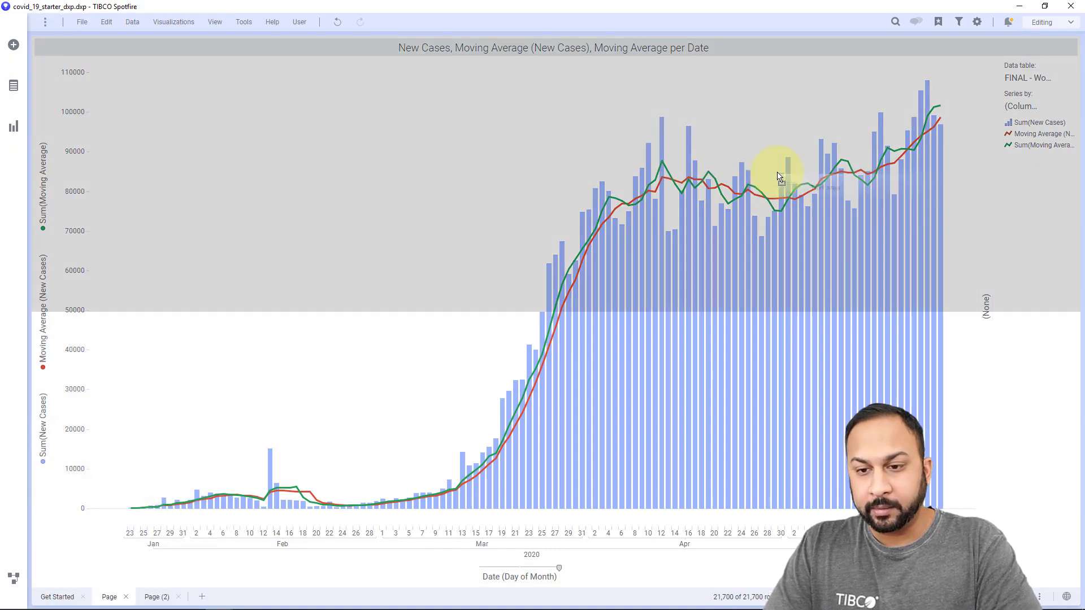
# Step: Add a Text Area visualization to the right of the chart
pyautogui.click(13, 126)
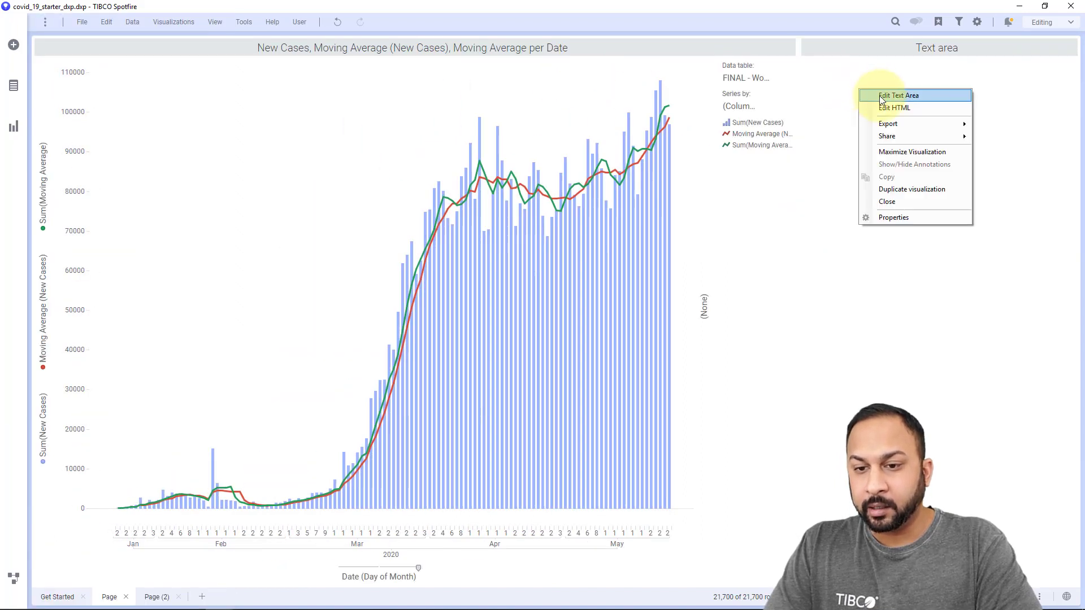
# Step: Add a 'Days for Moving Average' slider bound to NDays (range 1–10) to the text area
pyautogui.click(896, 95)
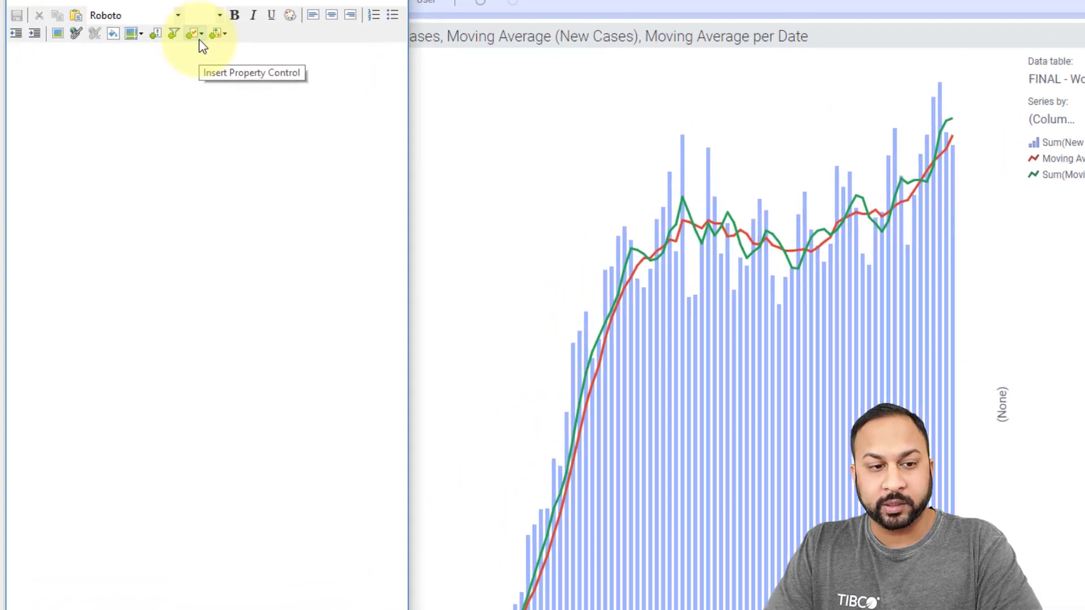
pyautogui.click(193, 34)
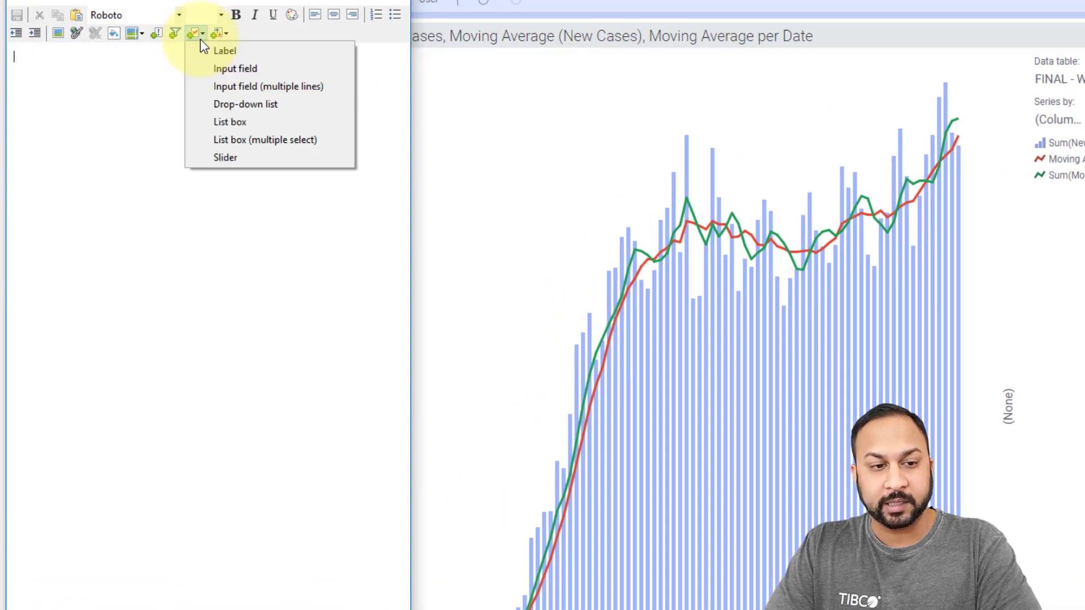
pyautogui.moveTo(225, 157)
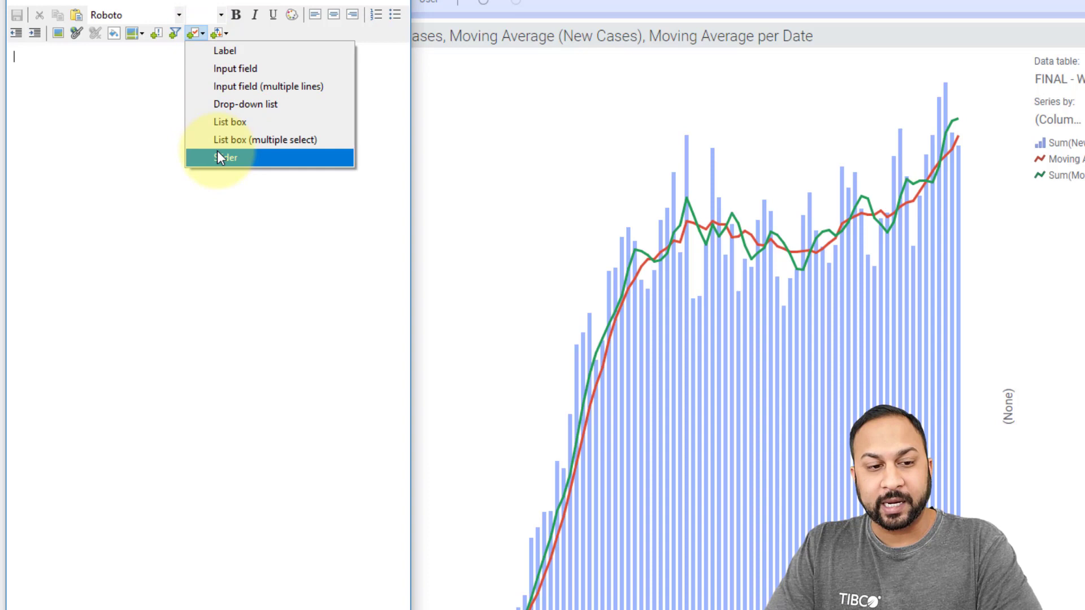
pyautogui.click(227, 158)
pyautogui.write('Days for Moving Average')
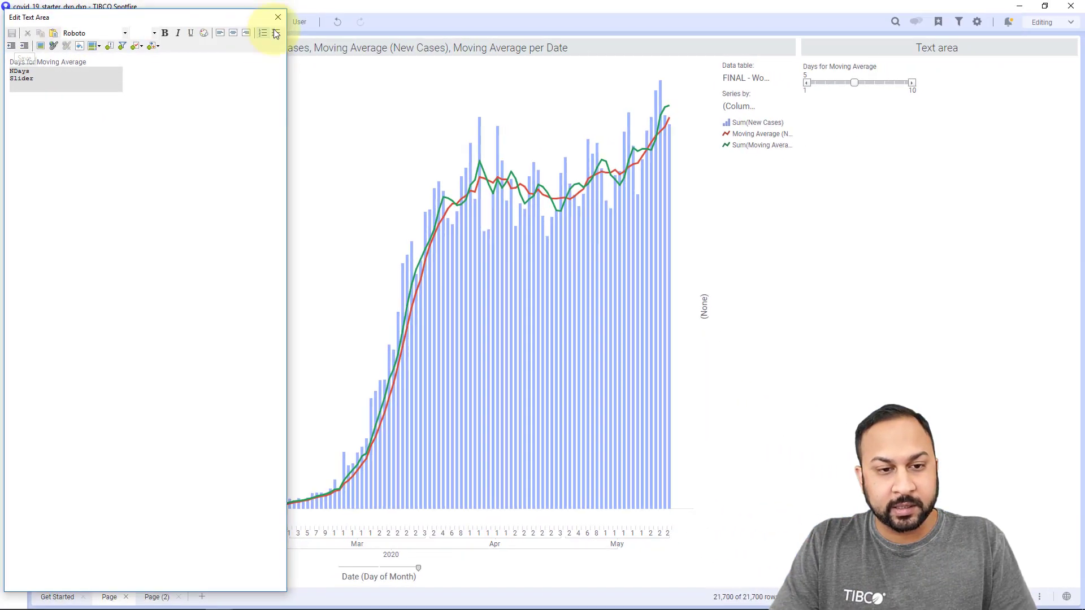
pyautogui.click(277, 16)
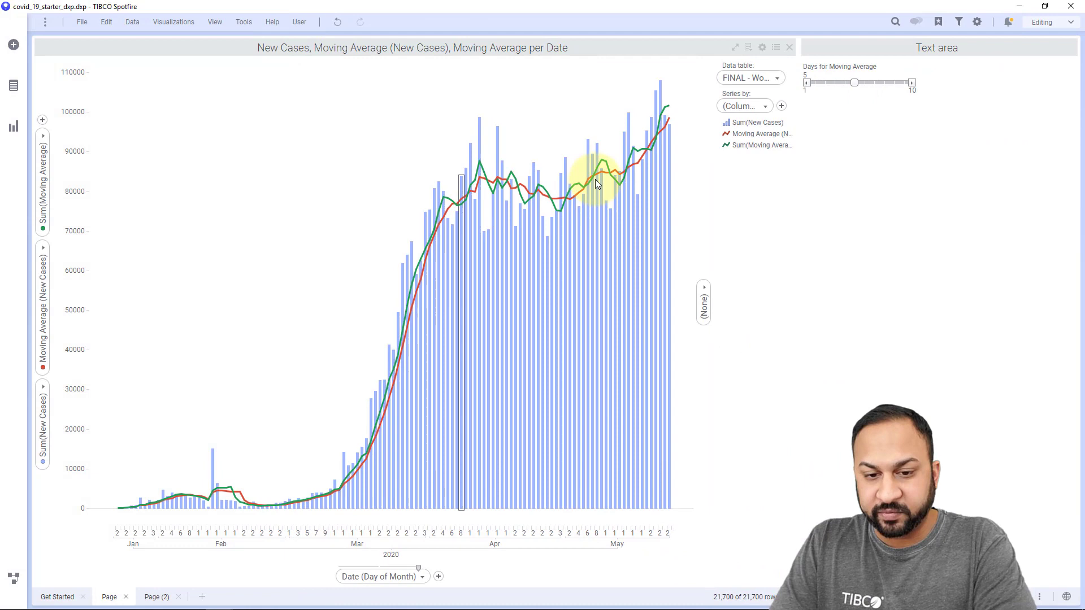
# Step: Drag the NDays slider through 3, 6, 7, 4, 2 and finally 8 days
pyautogui.moveTo(853, 82); pyautogui.dragTo(830, 83)
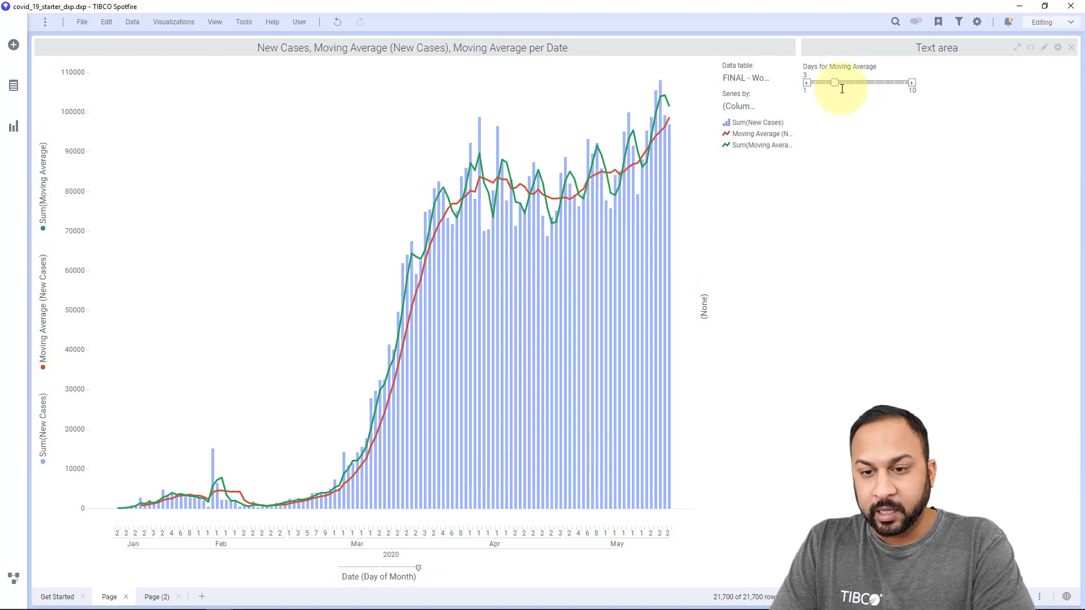
pyautogui.moveTo(835, 81); pyautogui.dragTo(869, 81)
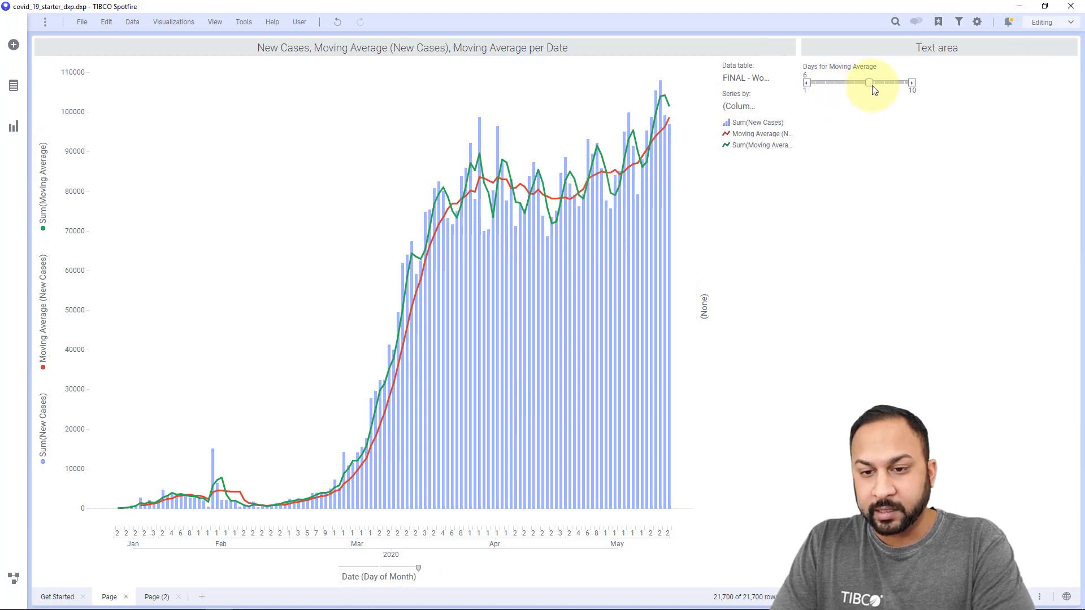
pyautogui.moveTo(868, 83); pyautogui.dragTo(874, 83)
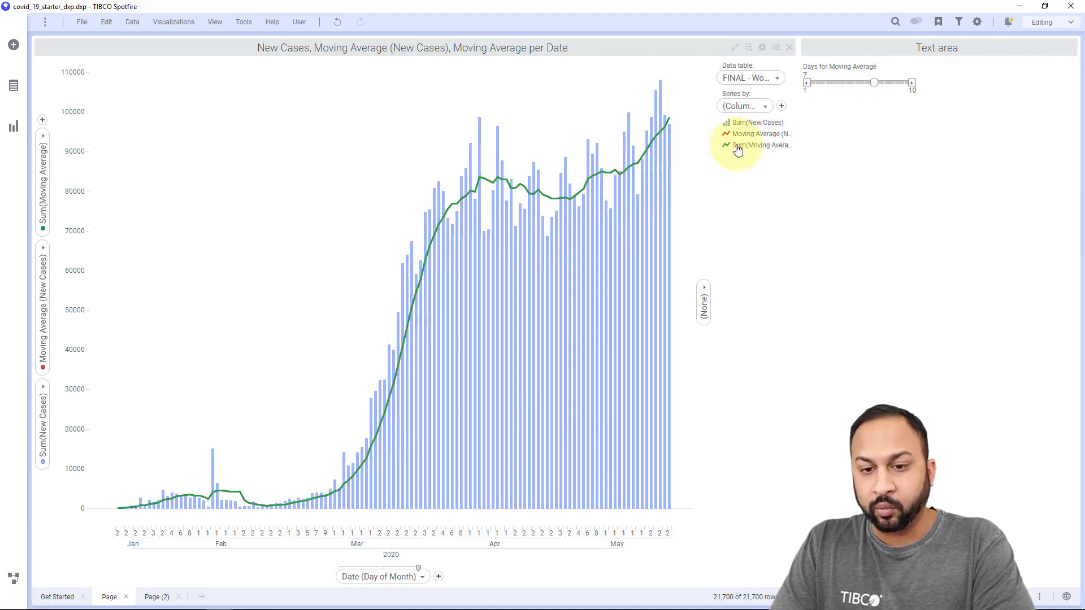
pyautogui.click(761, 134)
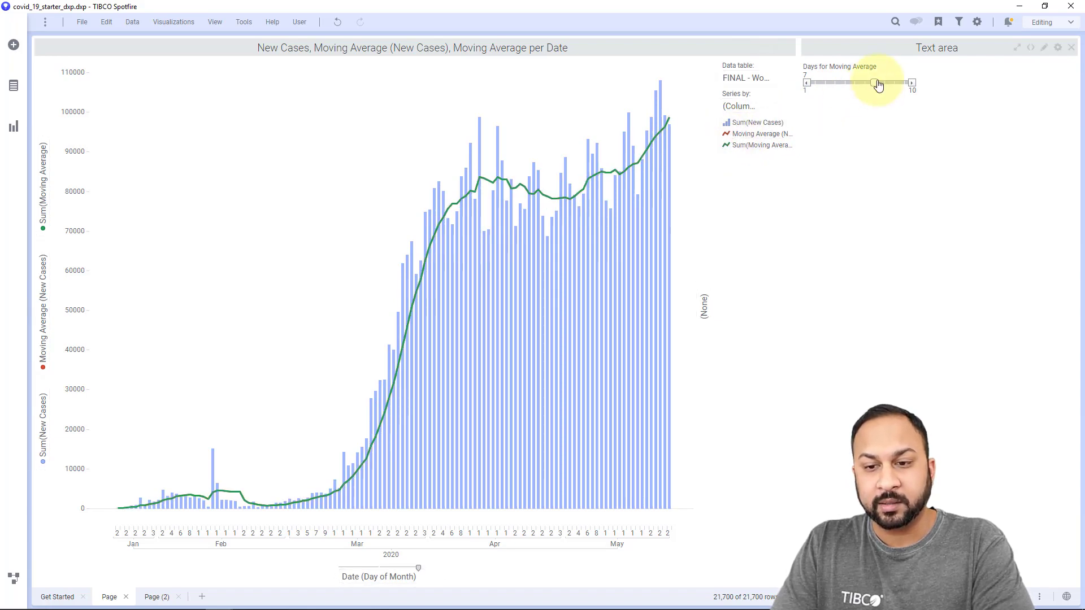
pyautogui.moveTo(878, 83); pyautogui.dragTo(847, 82)
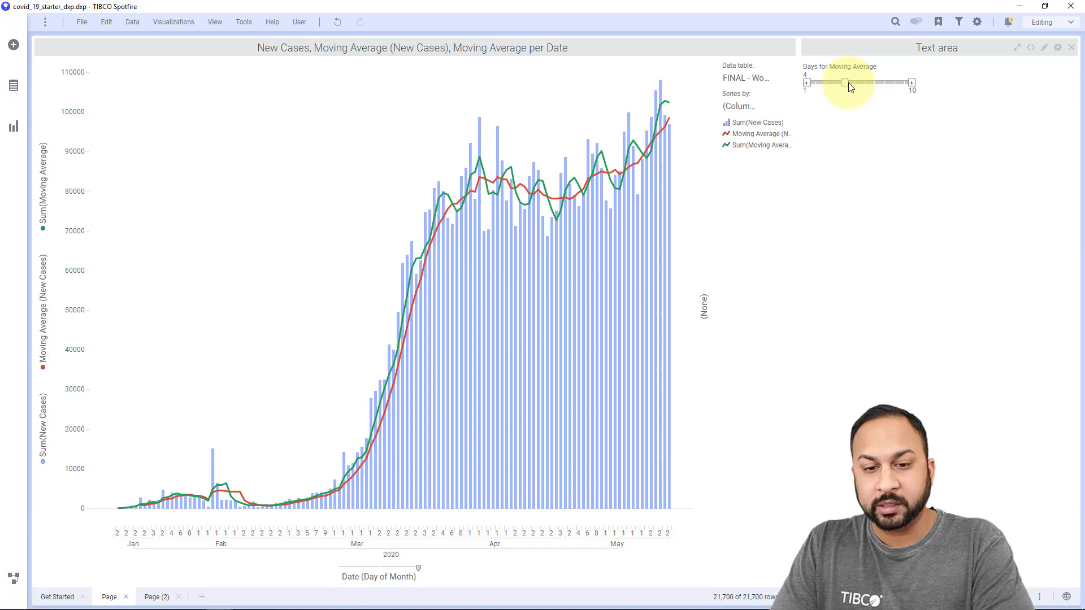
pyautogui.moveTo(847, 83); pyautogui.dragTo(827, 82)
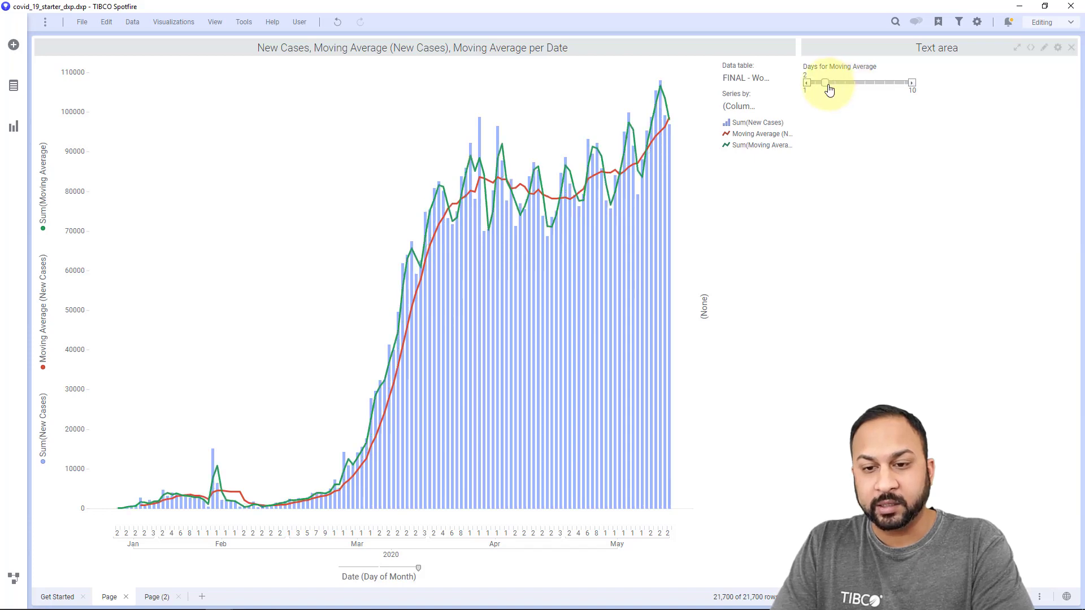
pyautogui.moveTo(826, 83); pyautogui.dragTo(885, 83)
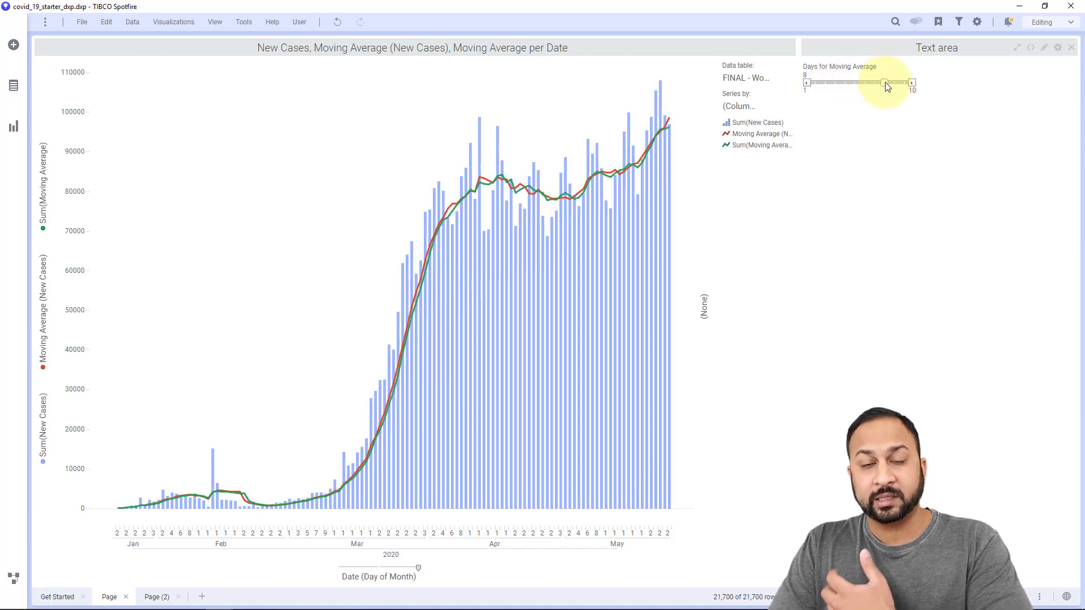